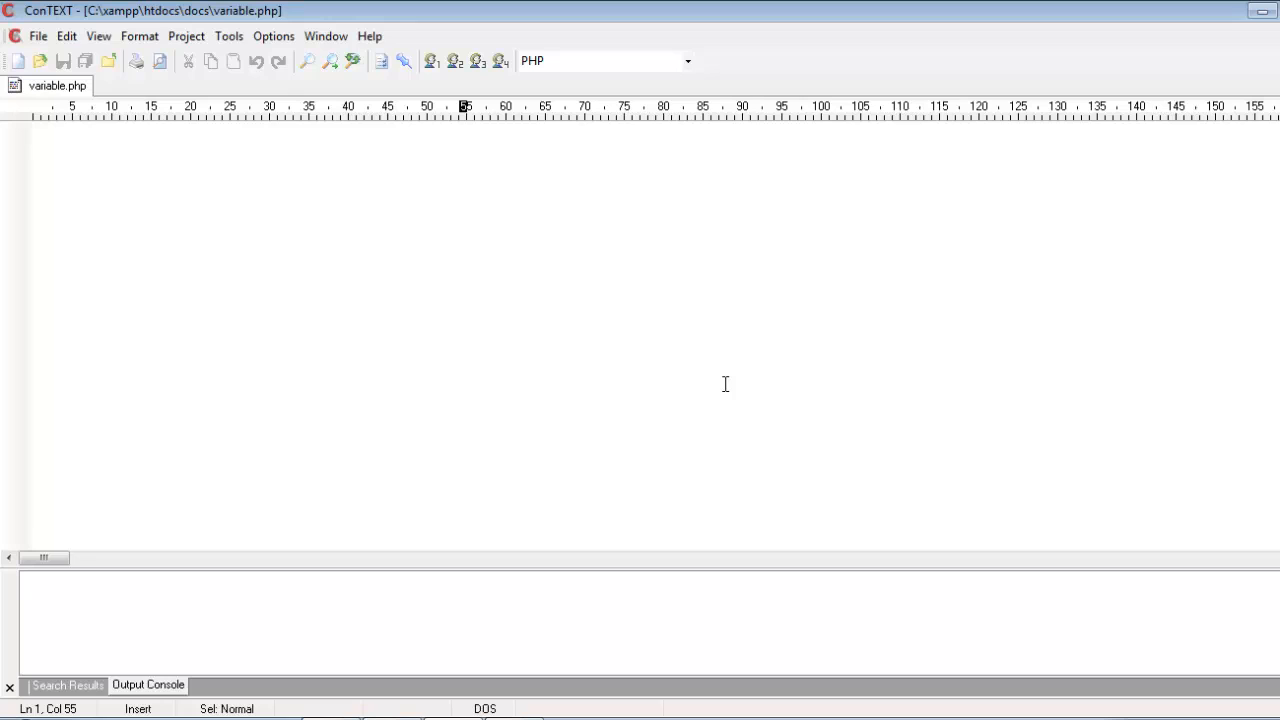
Write the opening <?php tag and closing ?> tag with a blank line between them
{"action": "type", "text": "<"}
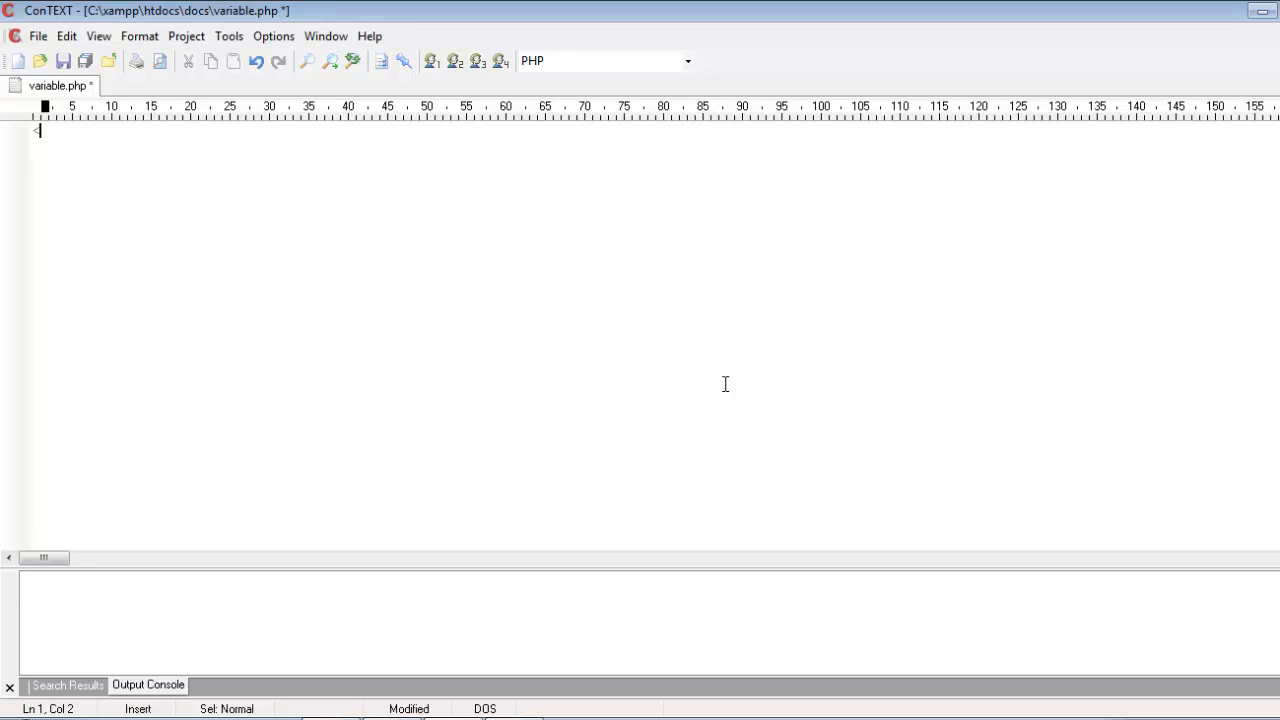
{"action": "type", "text": "?php"}
{"action": "left_click", "coordinate": [655, 197]}
{"action": "type", "text": "?>"}
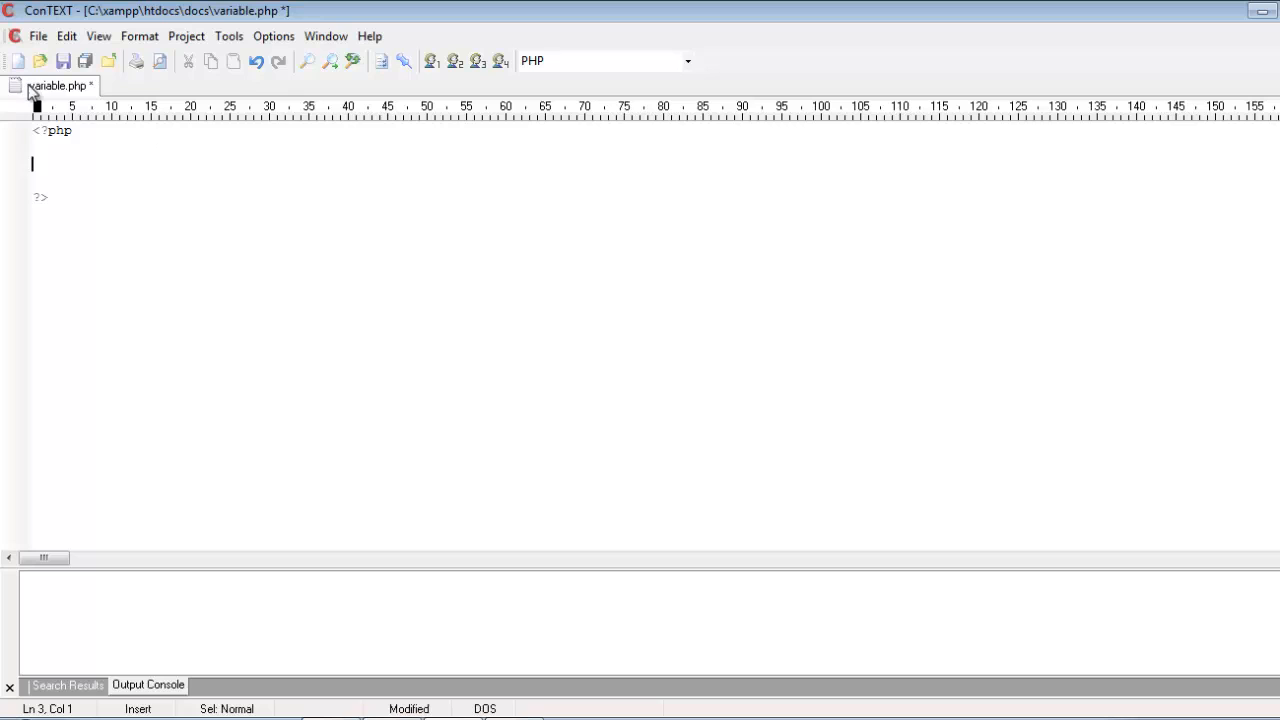
{"action": "mouse_move", "coordinate": [207, 15]}
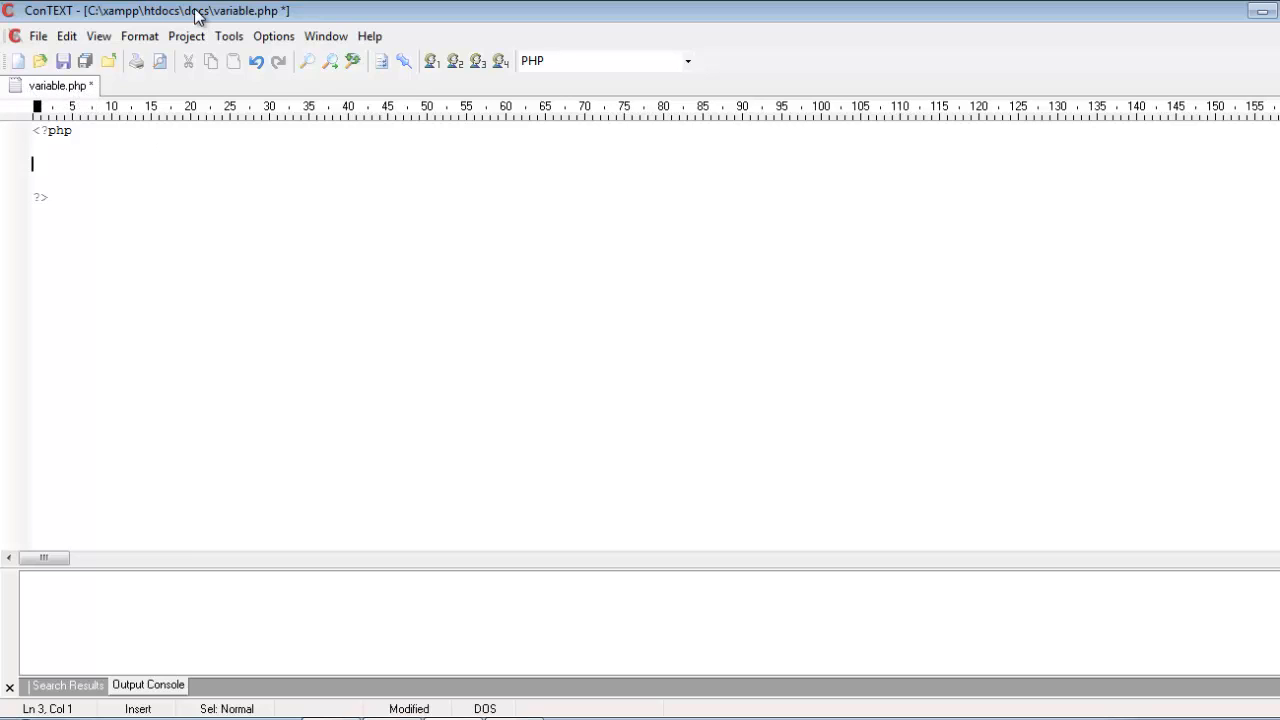
{"action": "key", "text": "Backspace"}
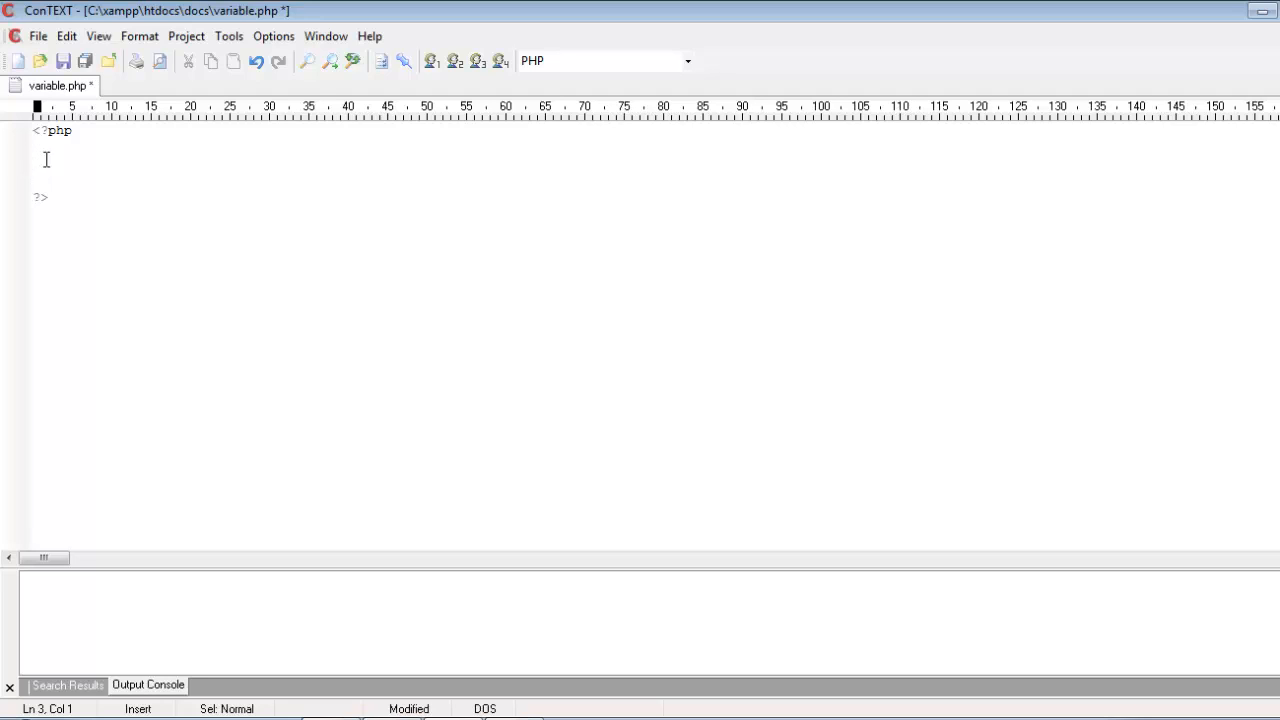
Try the variable names name, 123 and _nam after a $, erasing each and leaving a lone $
{"action": "type", "text": "$"}
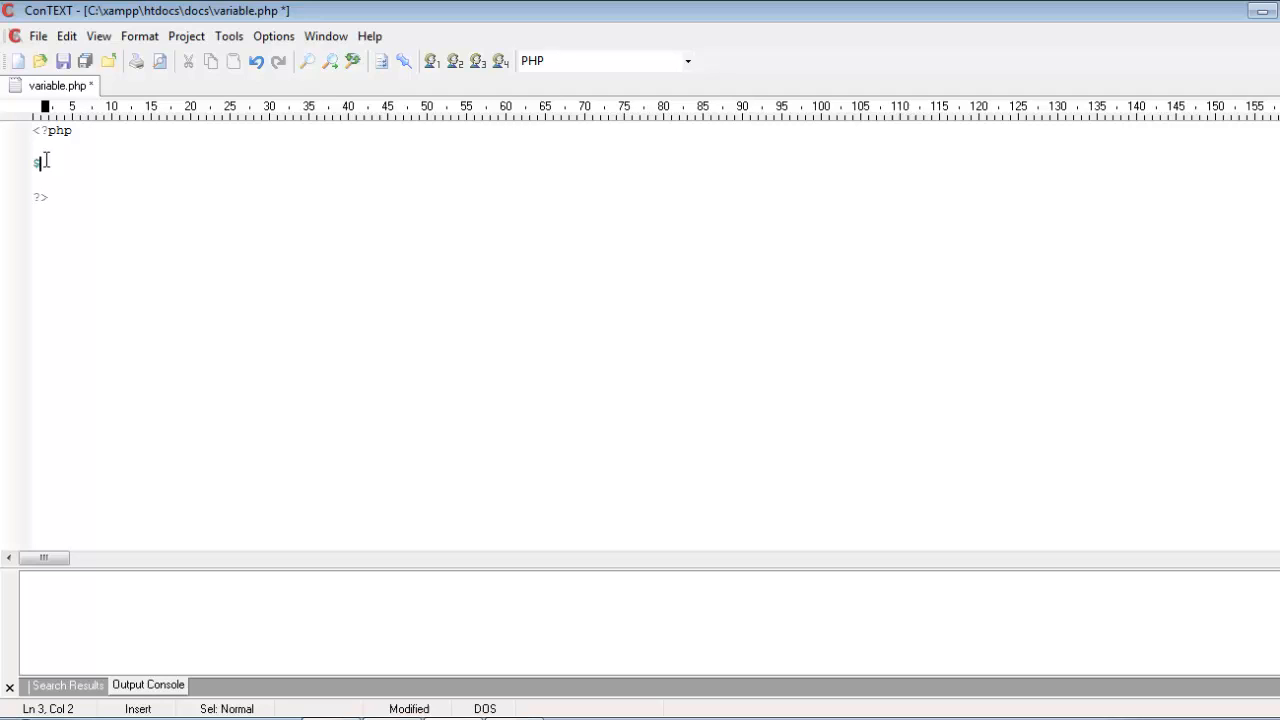
{"action": "type", "text": "na"}
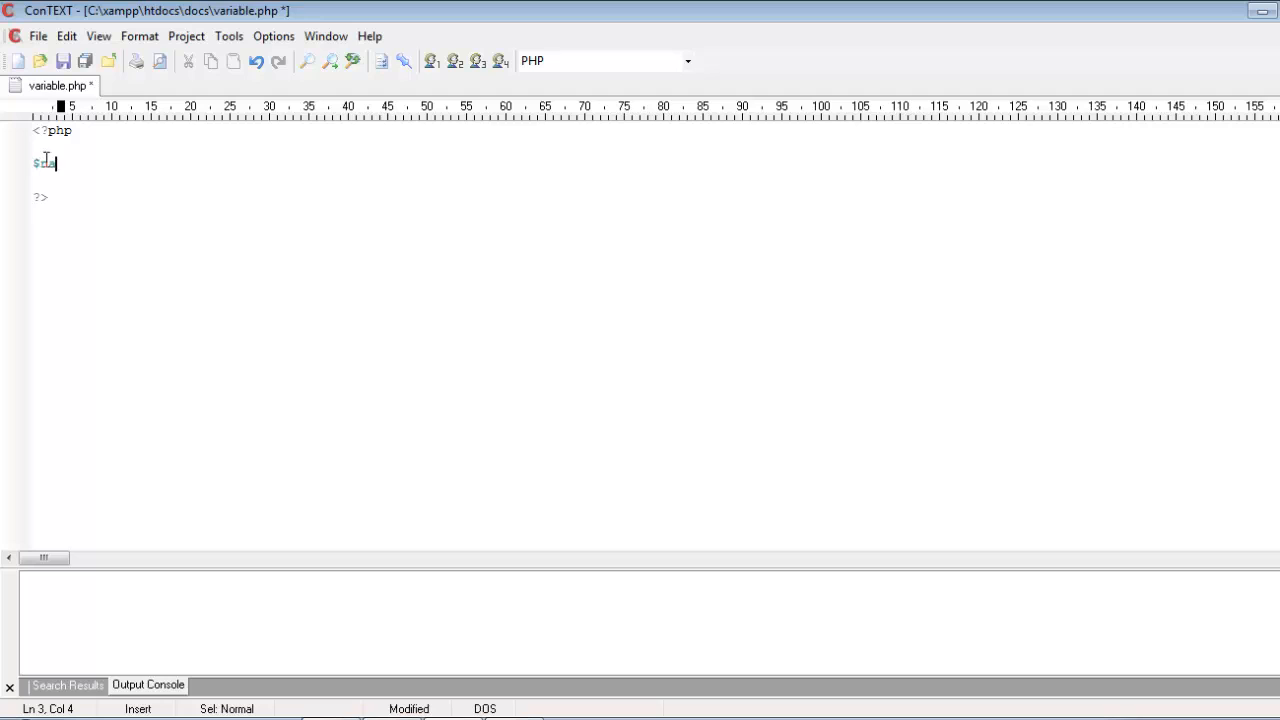
{"action": "type", "text": "me"}
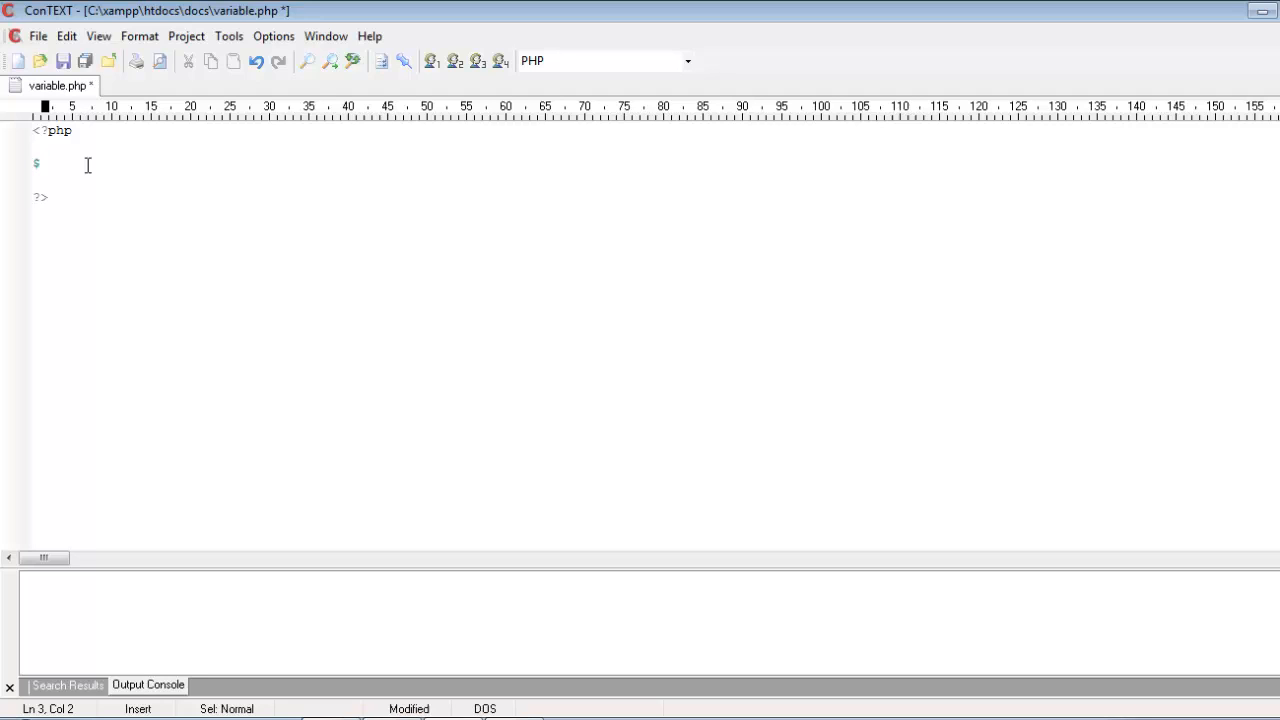
{"action": "type", "text": "123"}
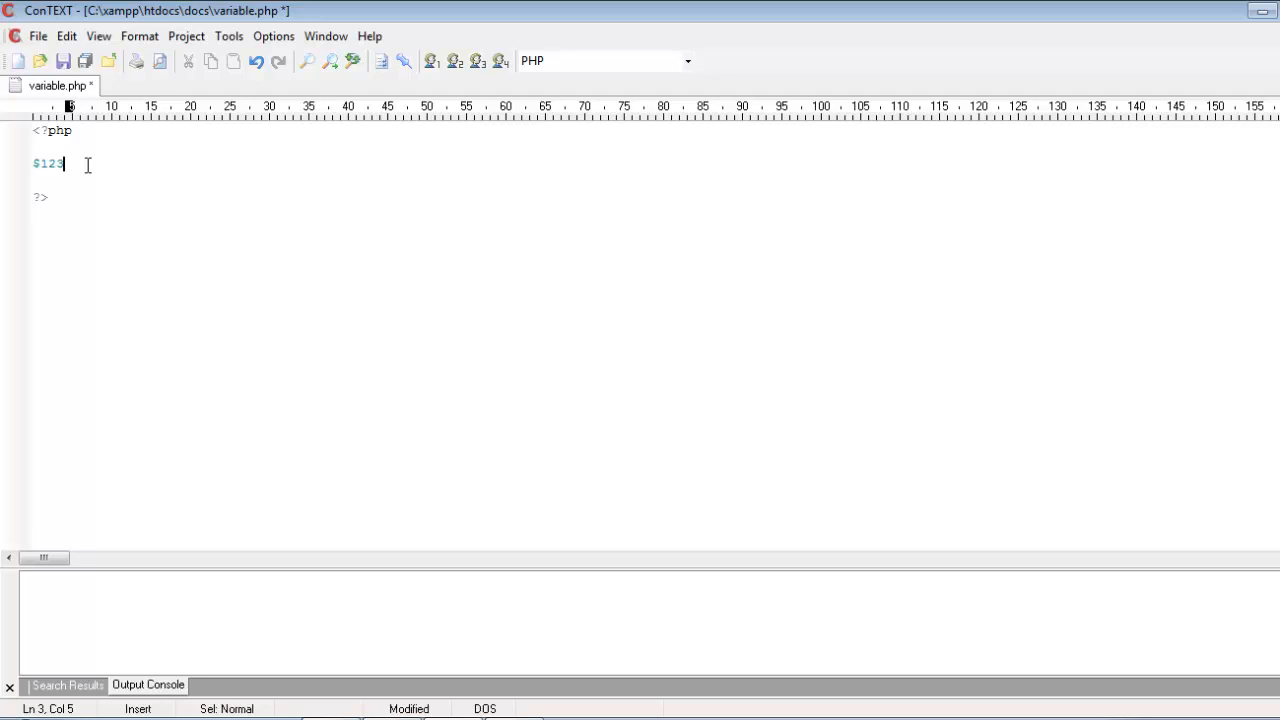
{"action": "key", "text": "BackSpace"}
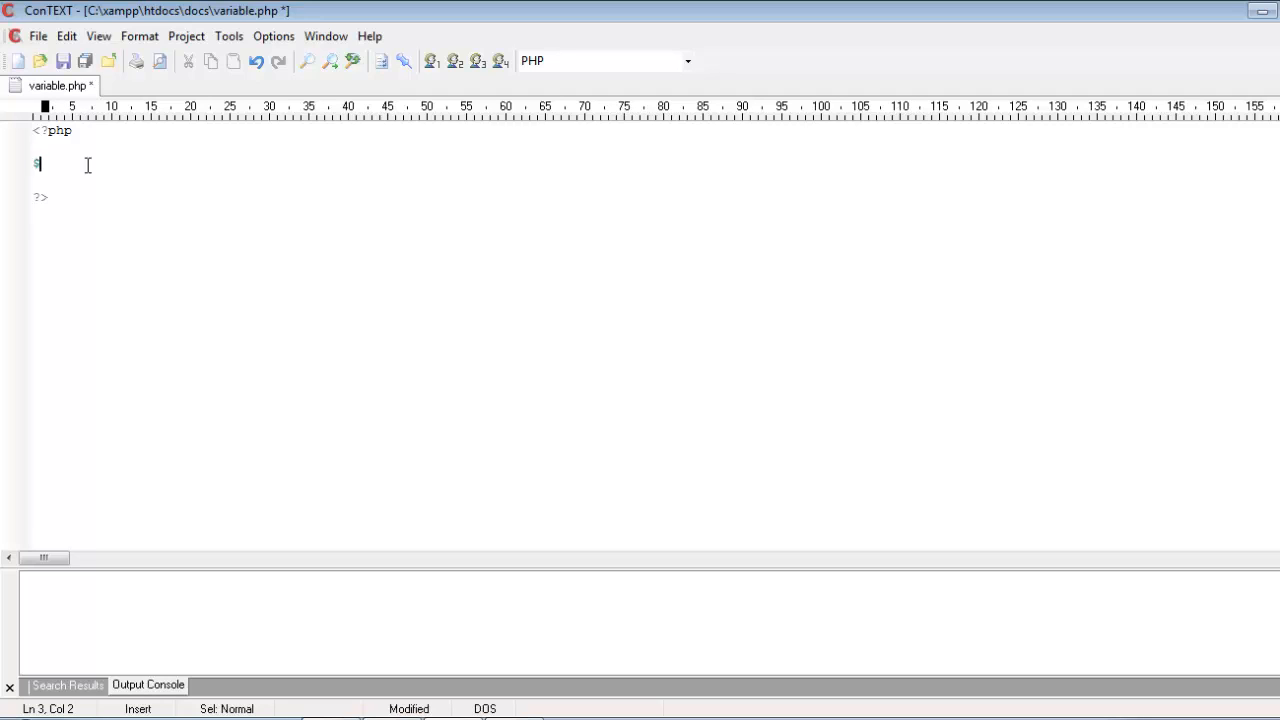
{"action": "type", "text": "_"}
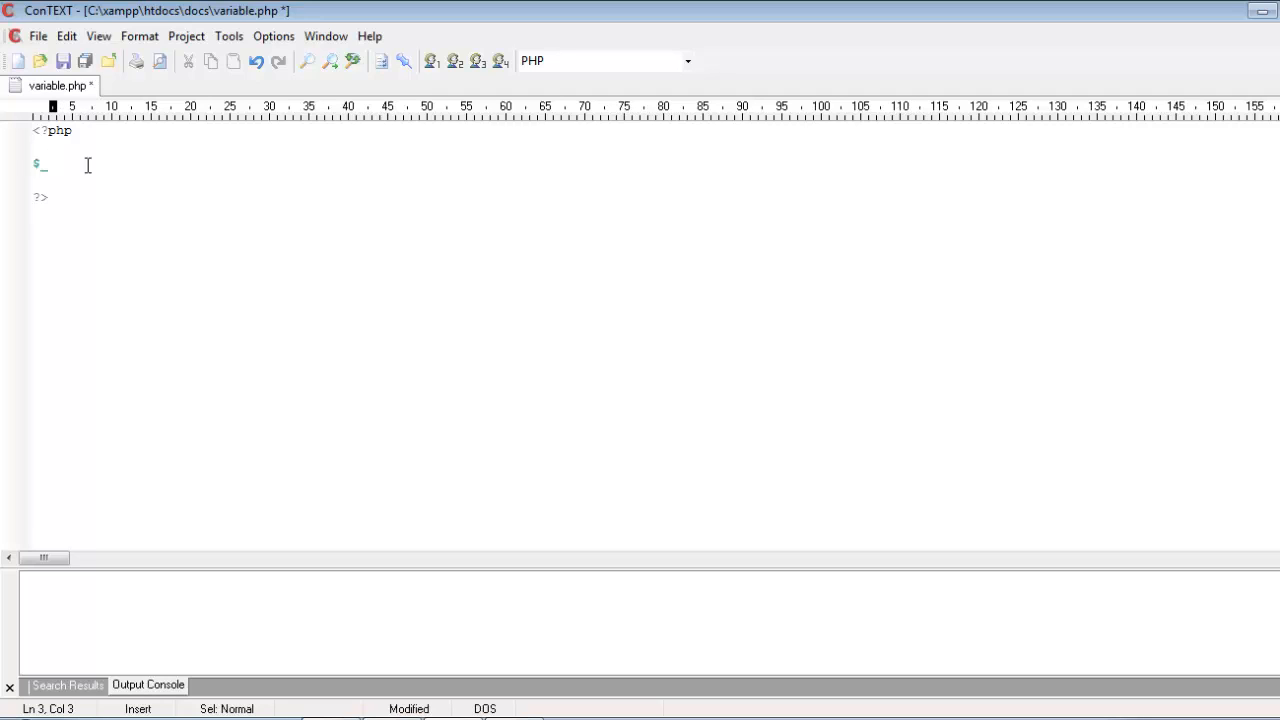
{"action": "type", "text": "na"}
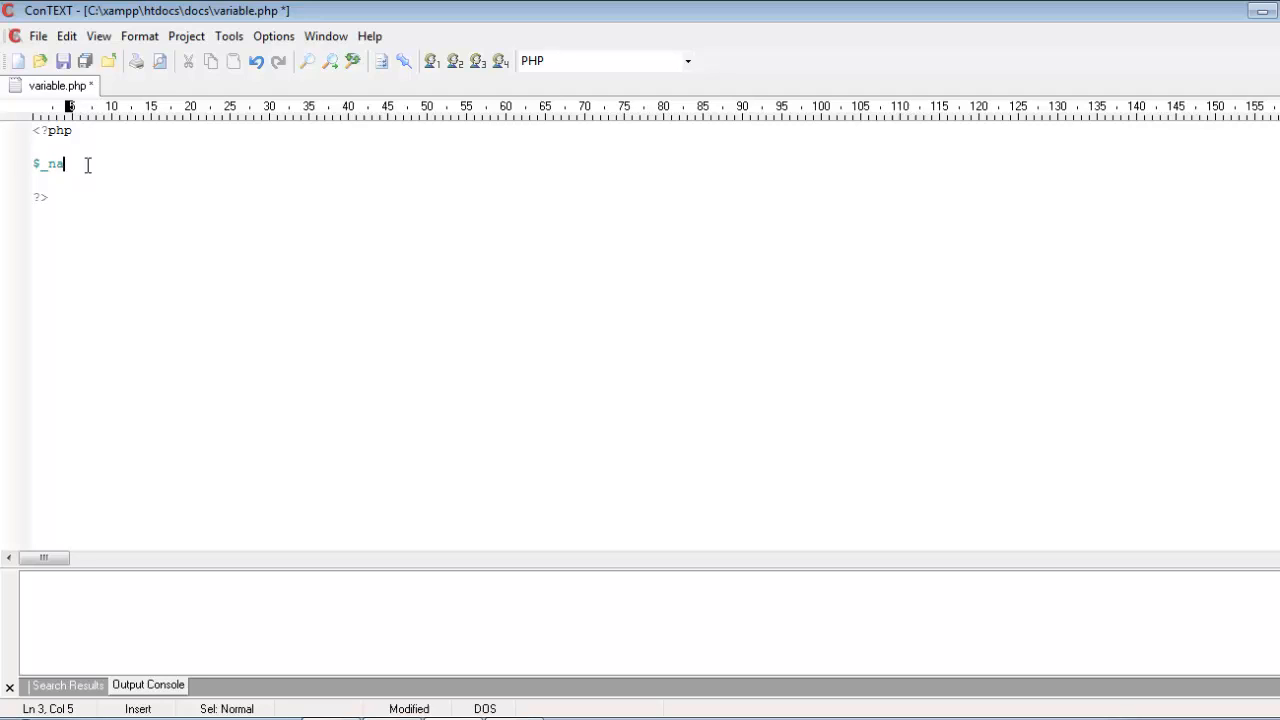
{"action": "type", "text": "m"}
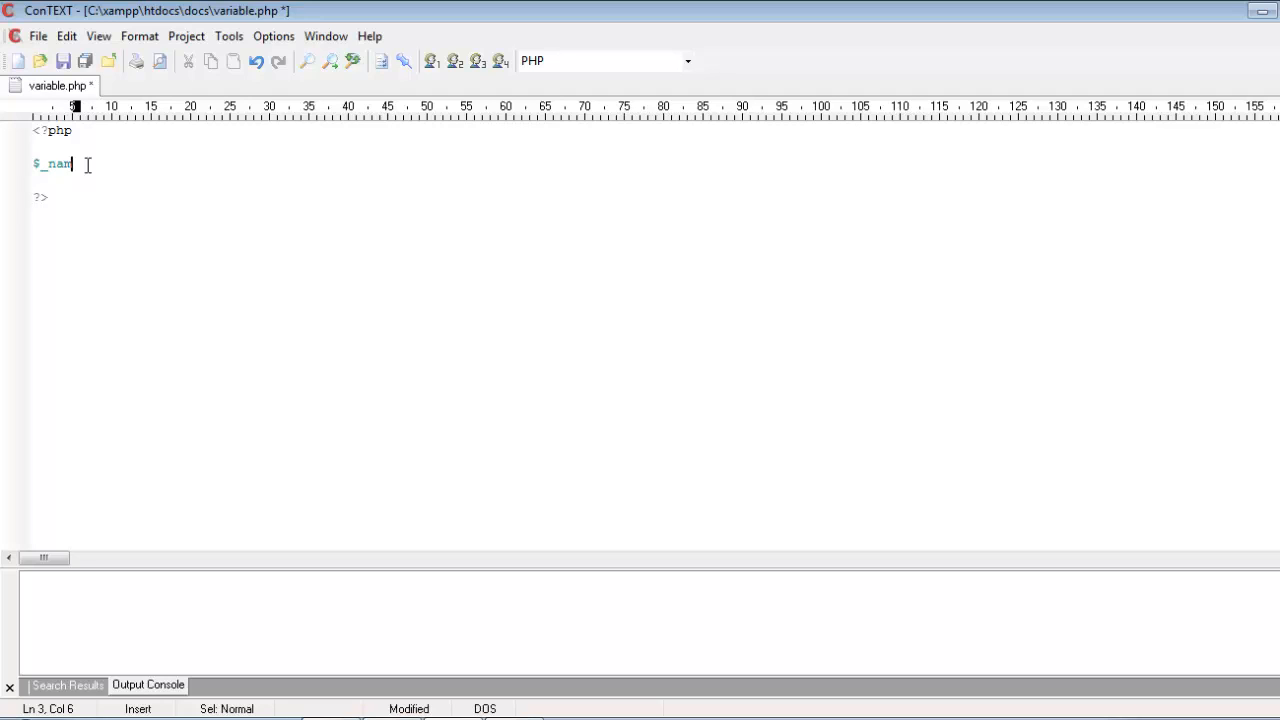
{"action": "key", "text": "backspace"}
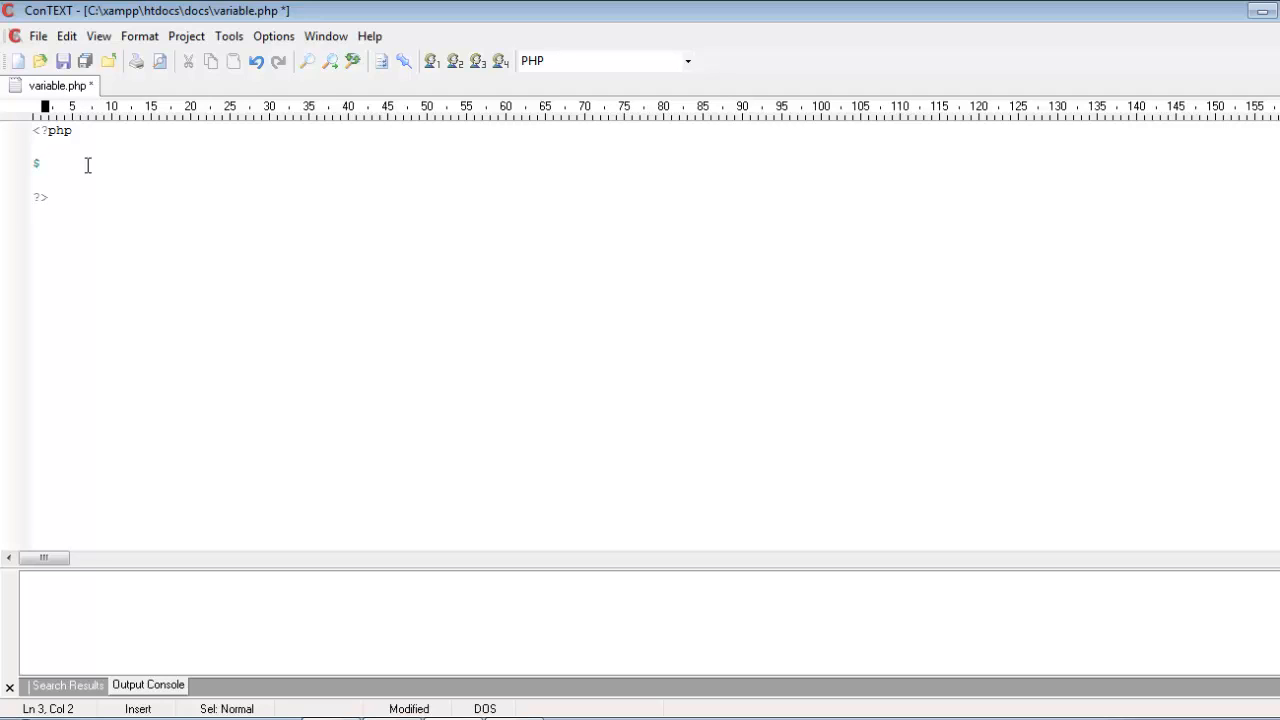
Finish the line as $name='hi'; and save variable.php
{"action": "type", "text": "na"}
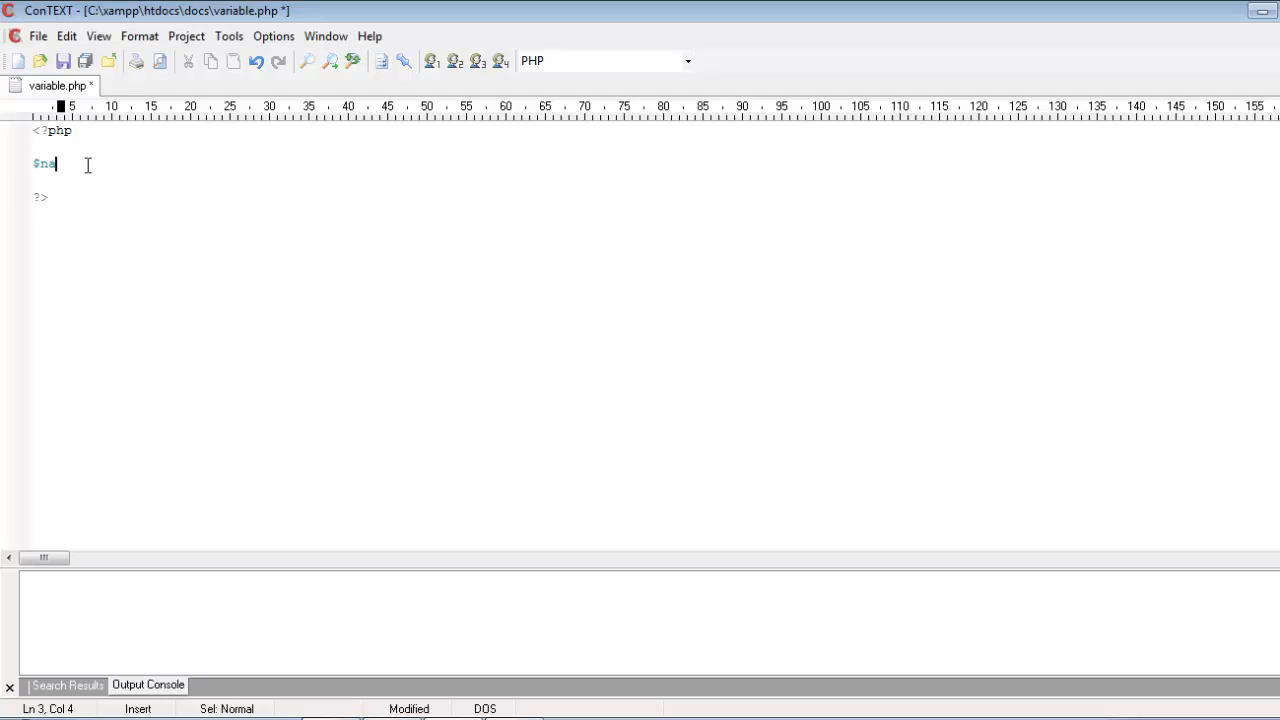
{"action": "type", "text": "me"}
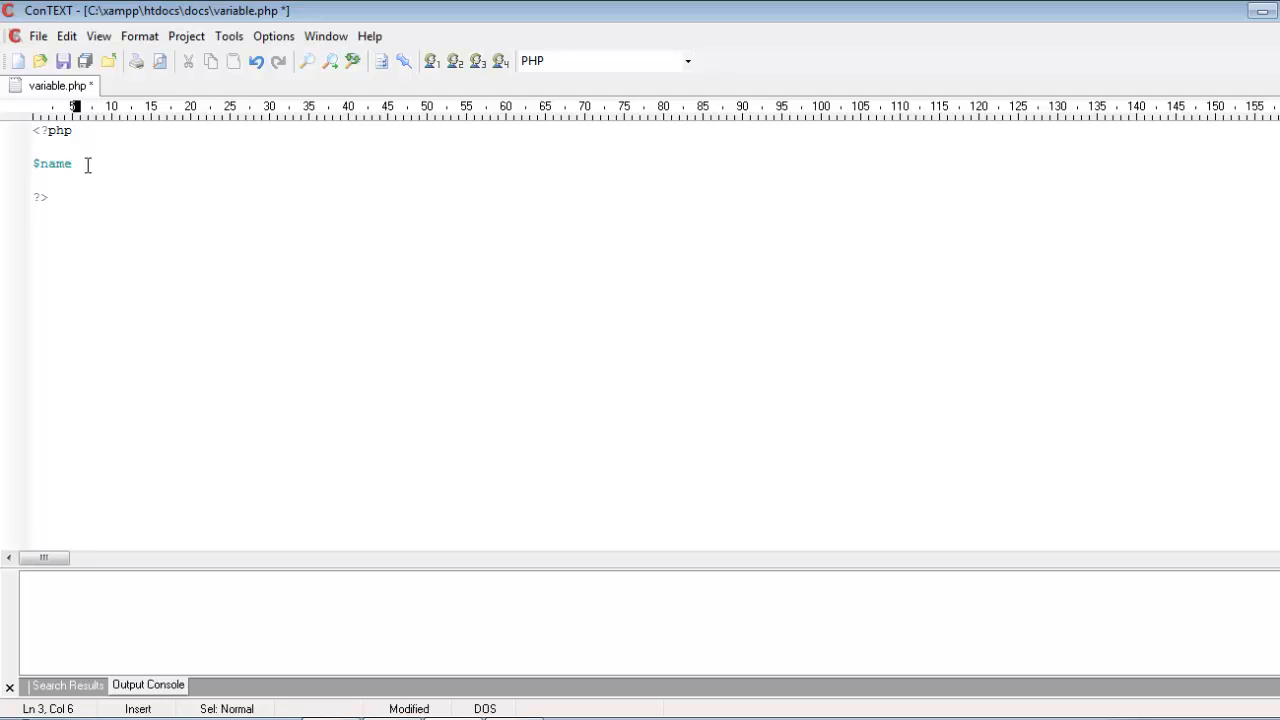
{"action": "type", "text": "="}
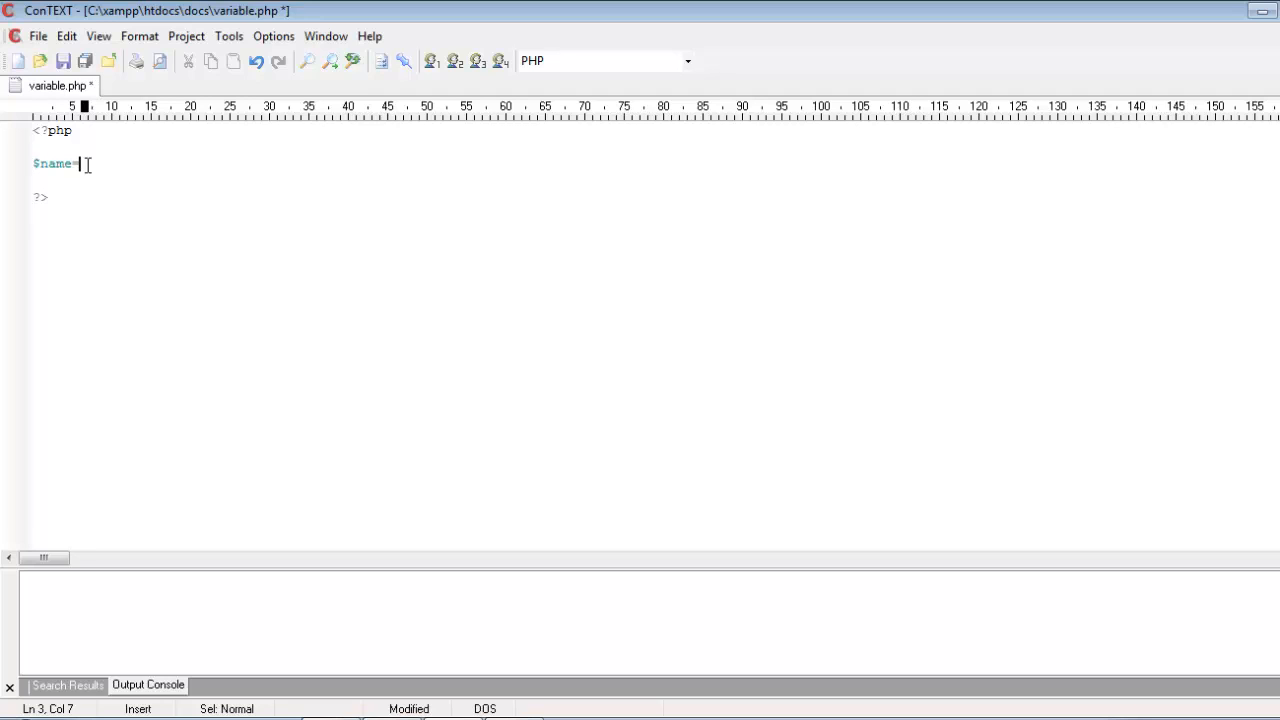
{"action": "type", "text": "''"}
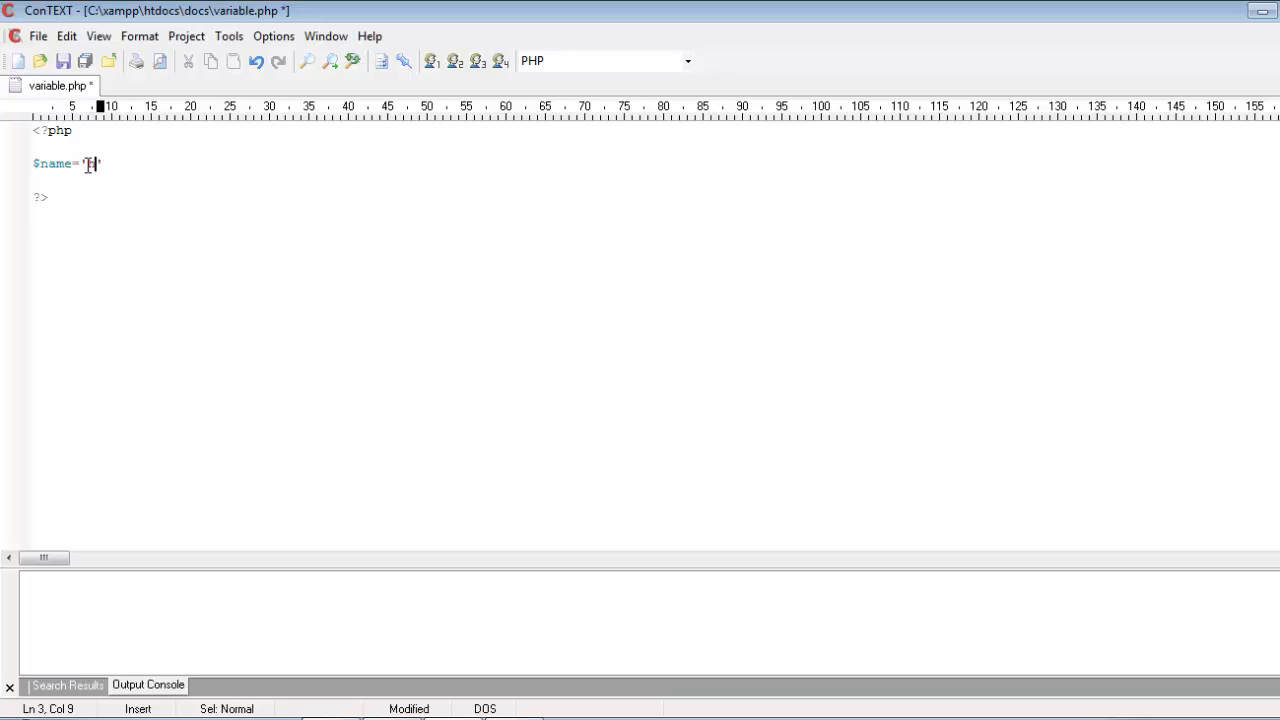
{"action": "type", "text": "hi';"}
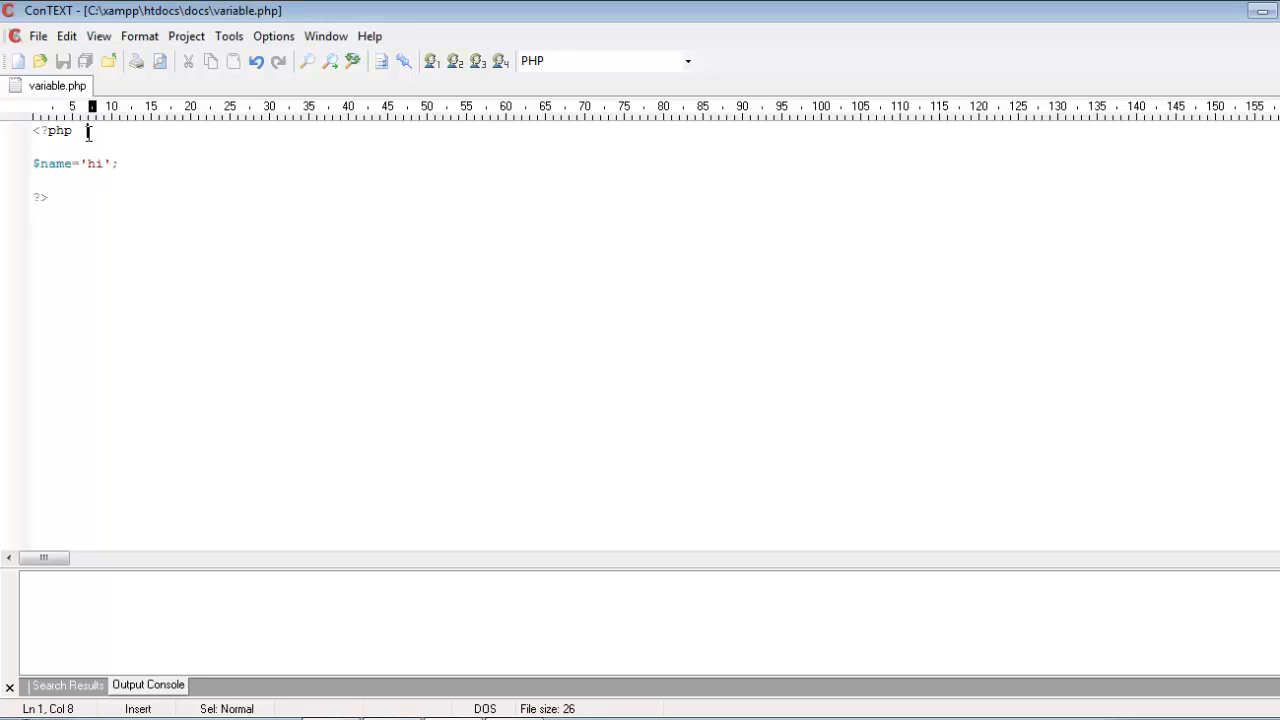
{"action": "type", "text": "var n"}
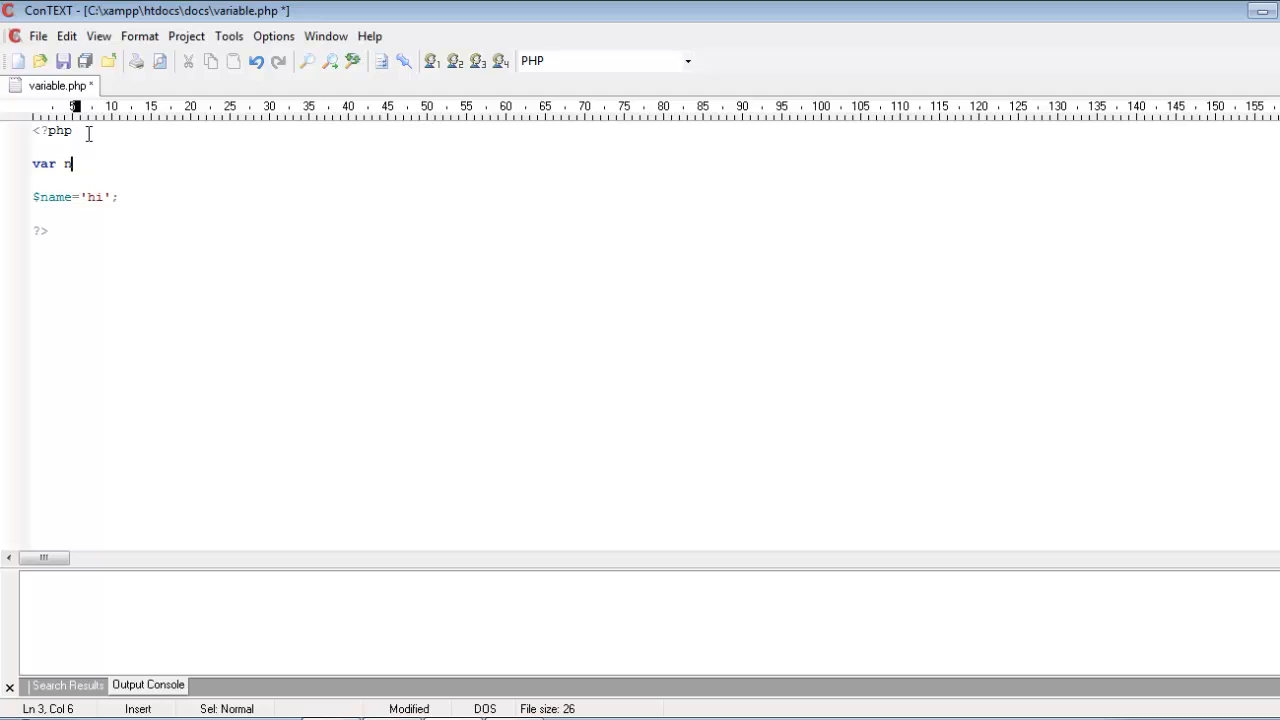
{"action": "type", "text": "ame"}
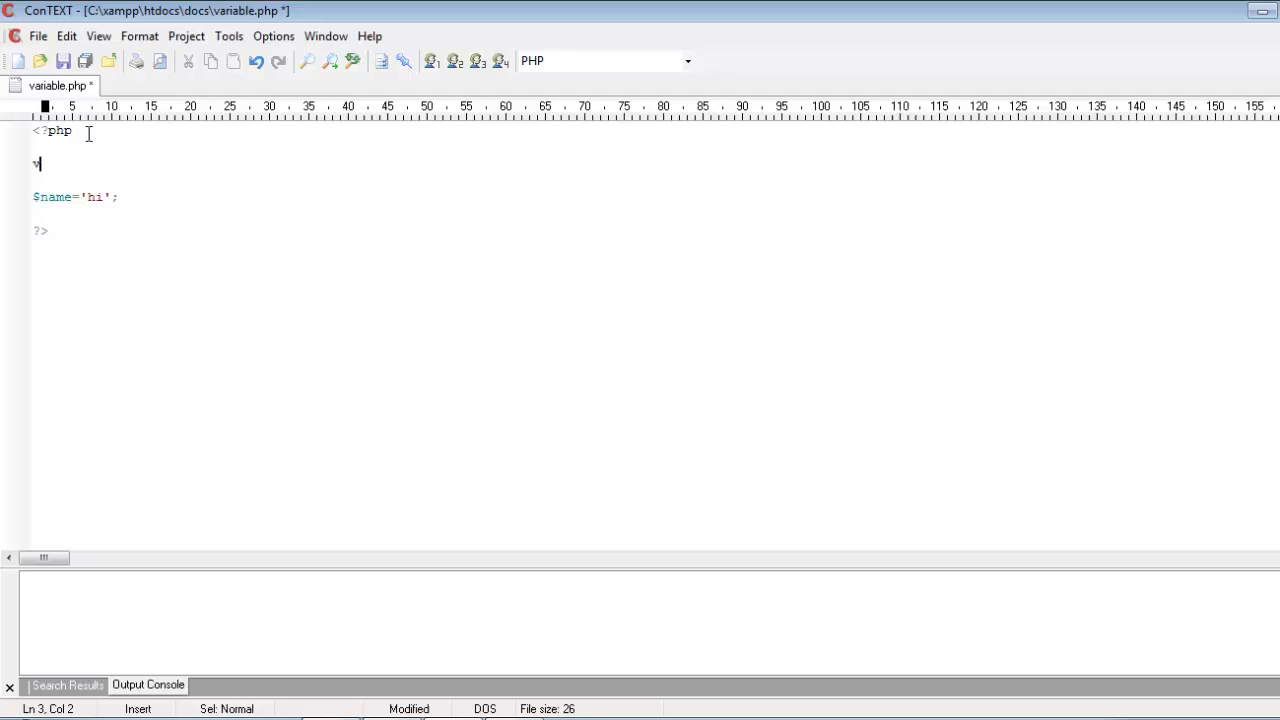
{"action": "key", "text": "BackSpace"}
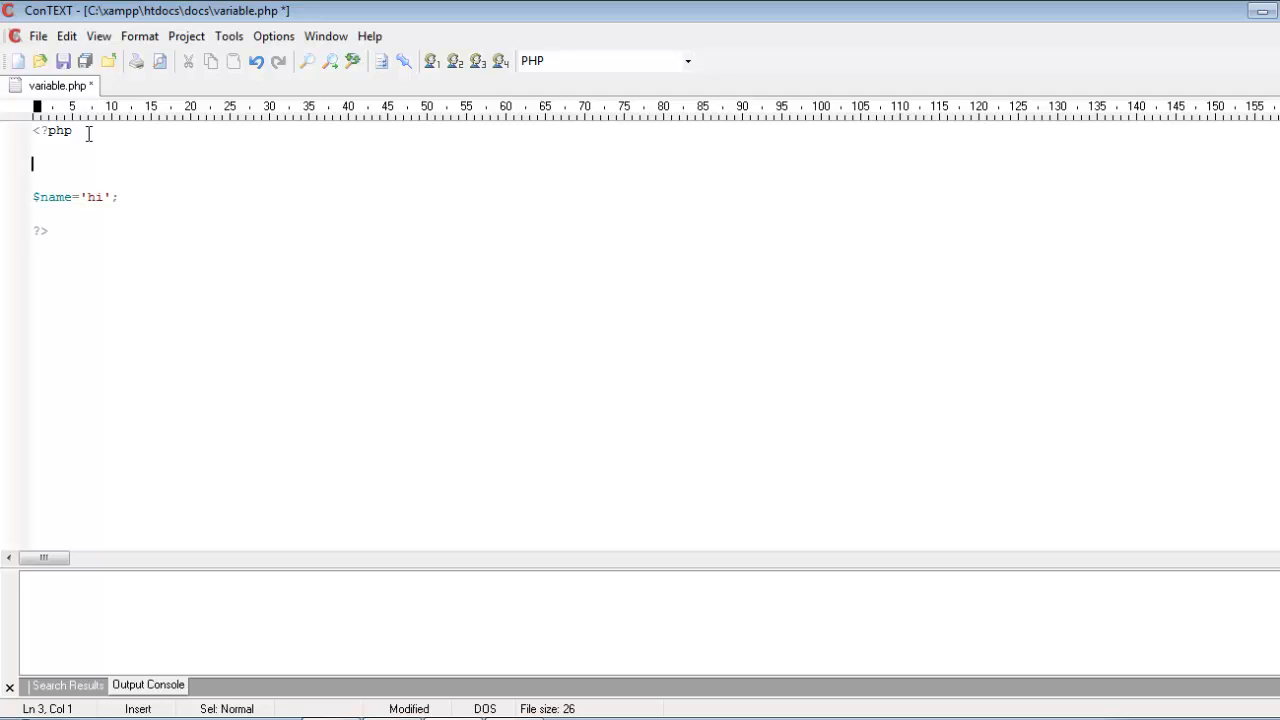
{"action": "left_click", "coordinate": [33, 196]}
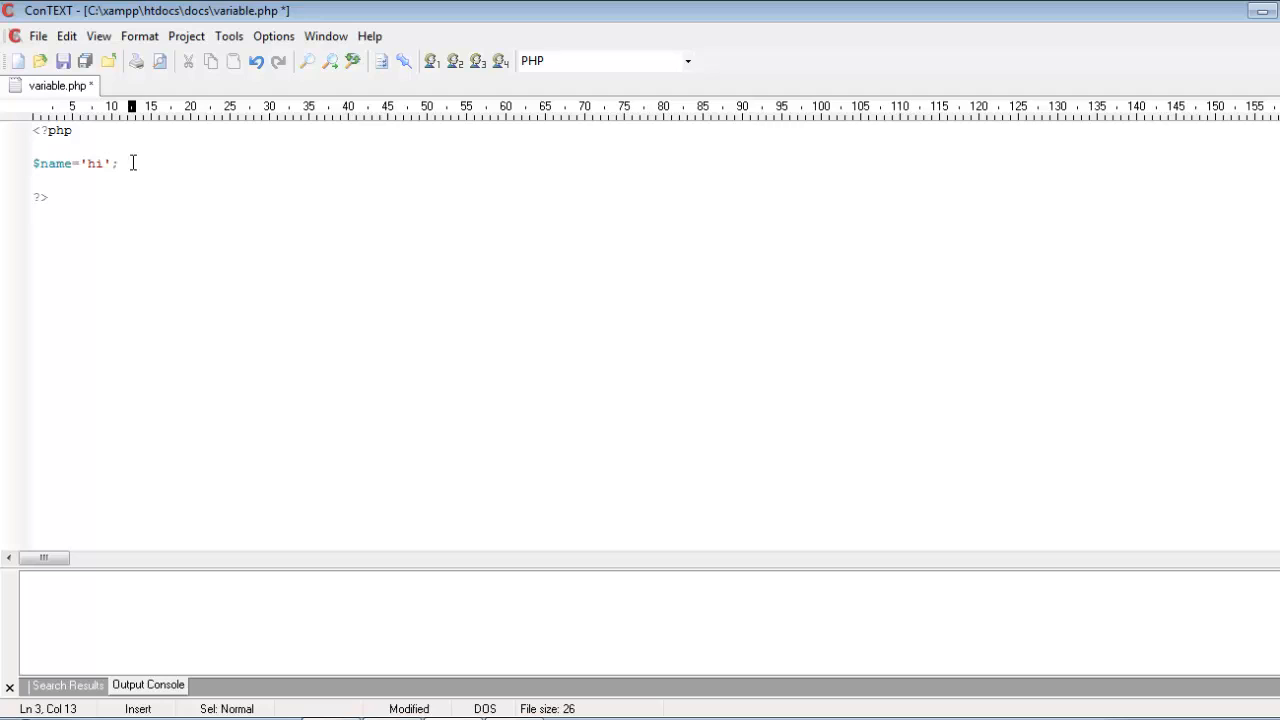
Declare $numb=77; on a new line below $name='hi';
{"action": "key", "text": "Return"}
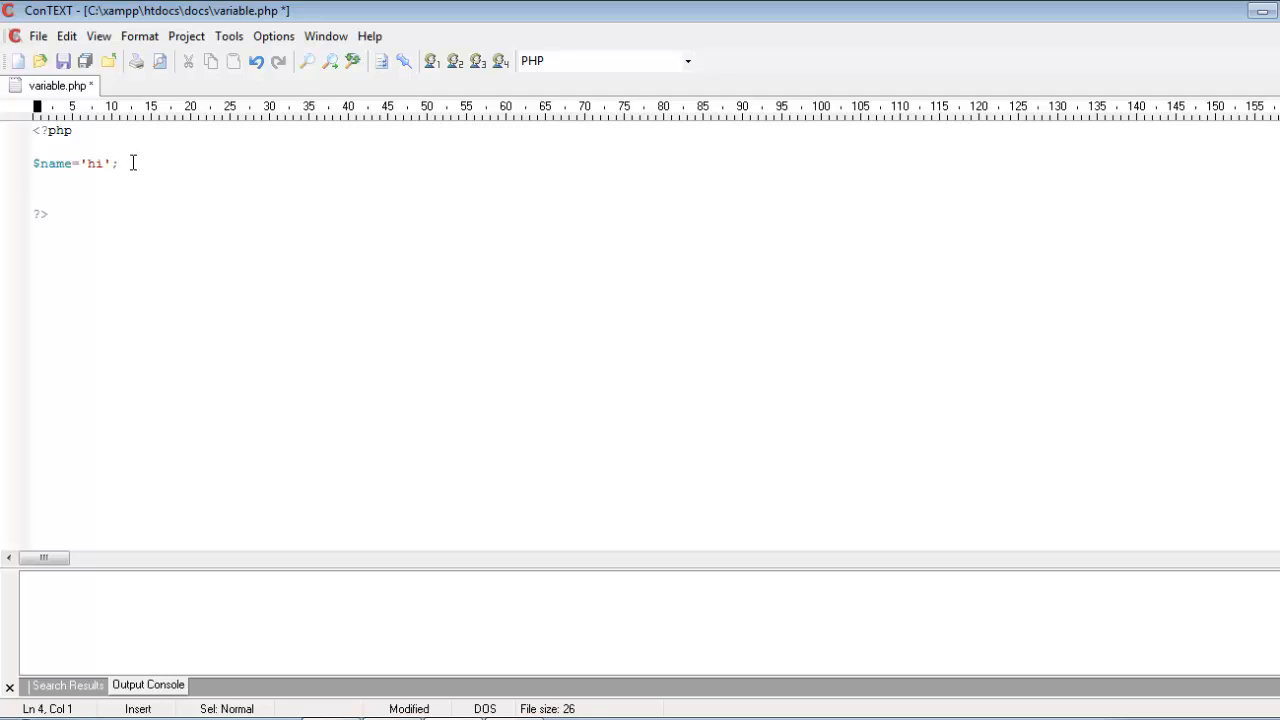
{"action": "type", "text": "$r"}
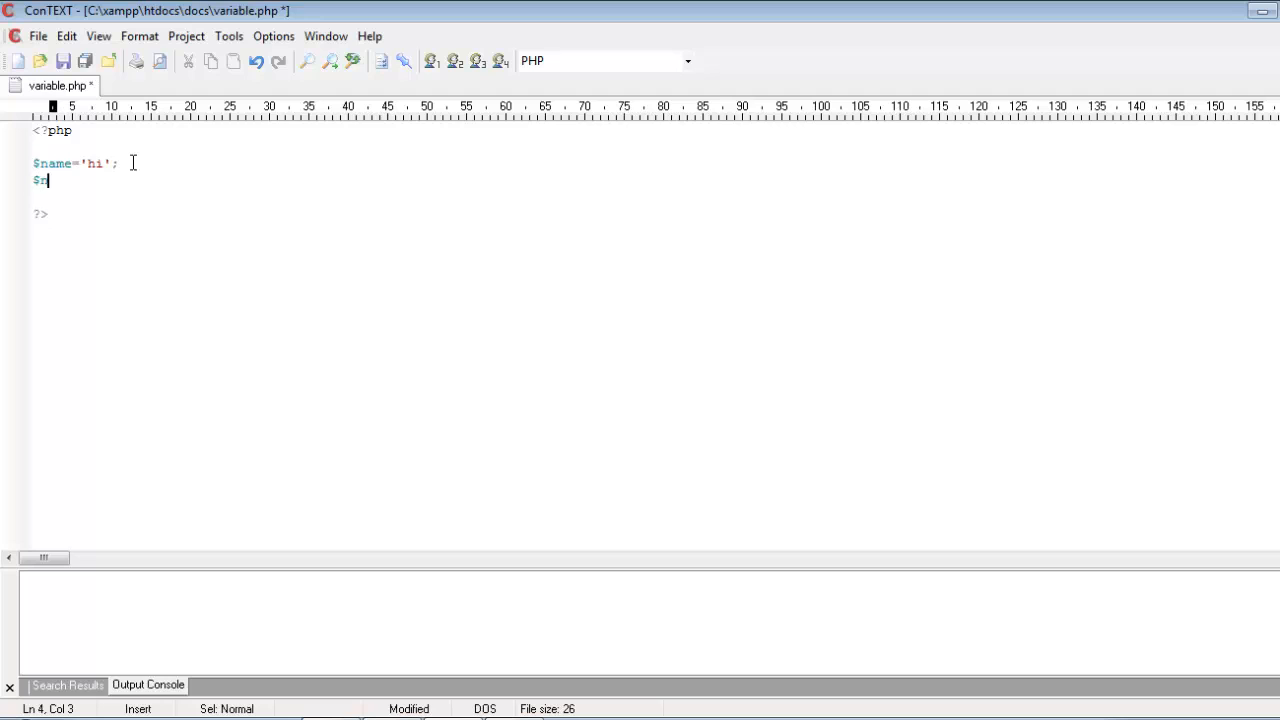
{"action": "type", "text": "um"}
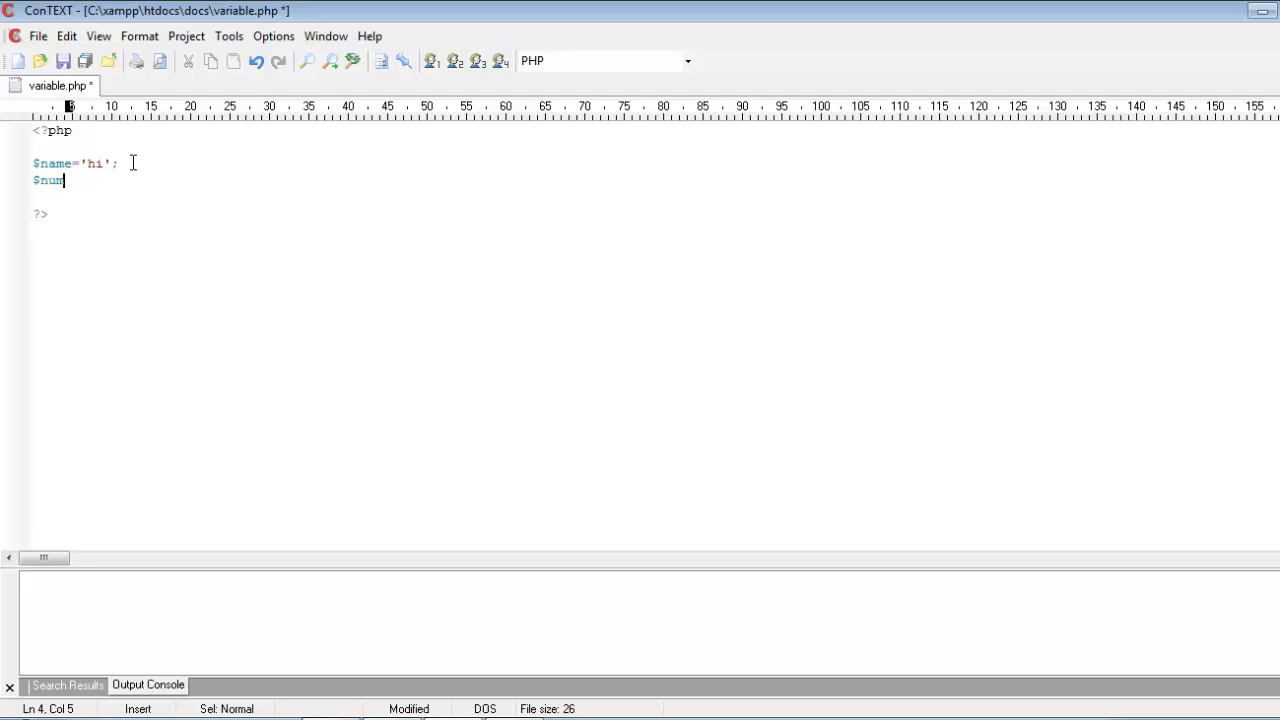
{"action": "type", "text": "b="}
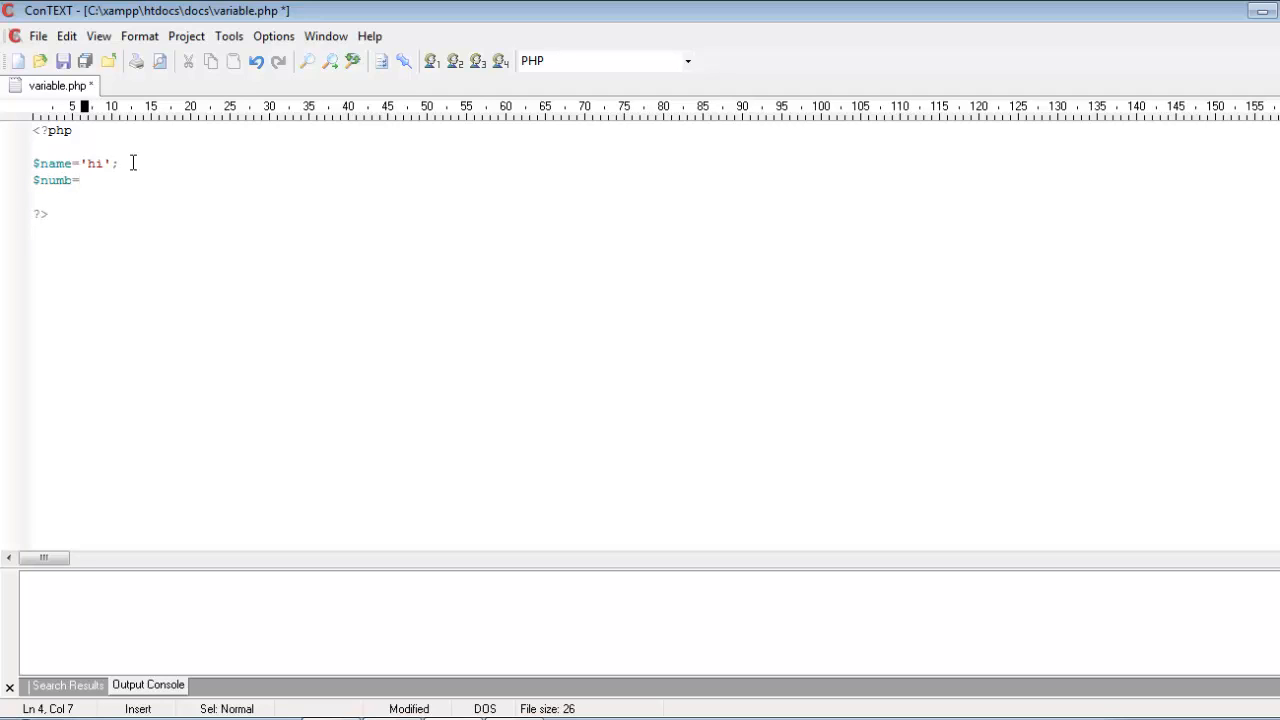
{"action": "type", "text": "77"}
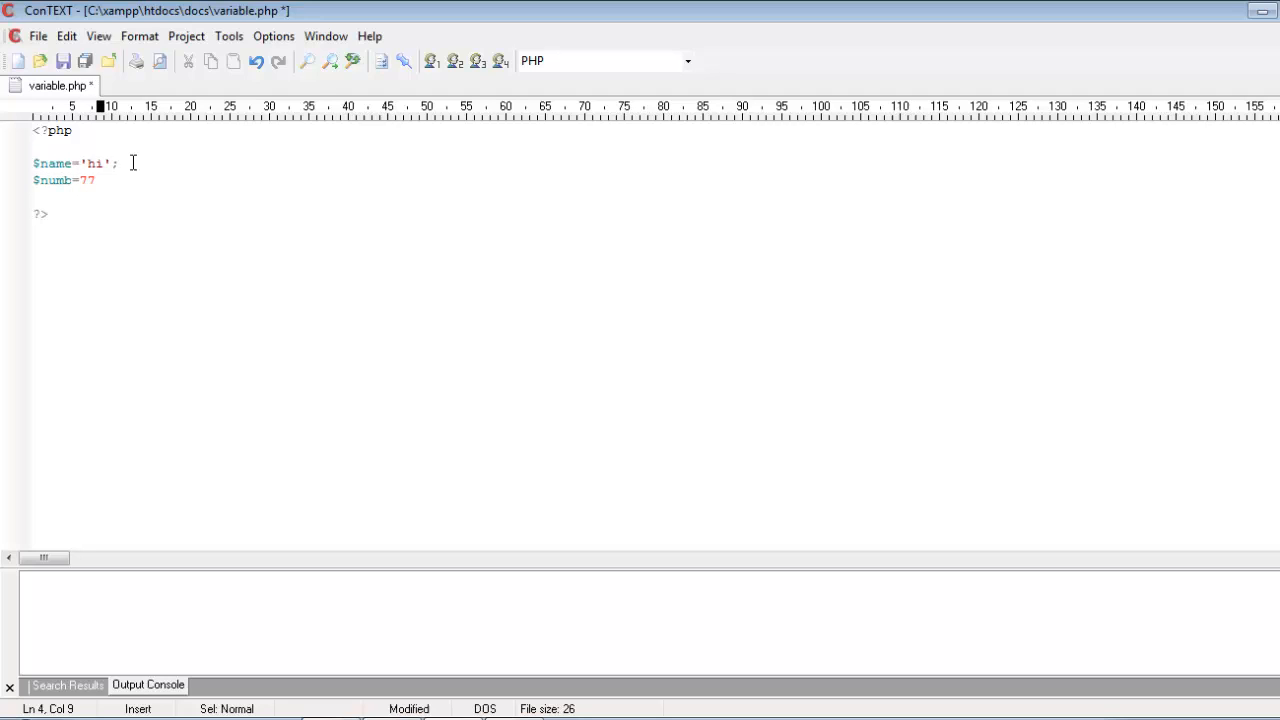
{"action": "type", "text": ".1"}
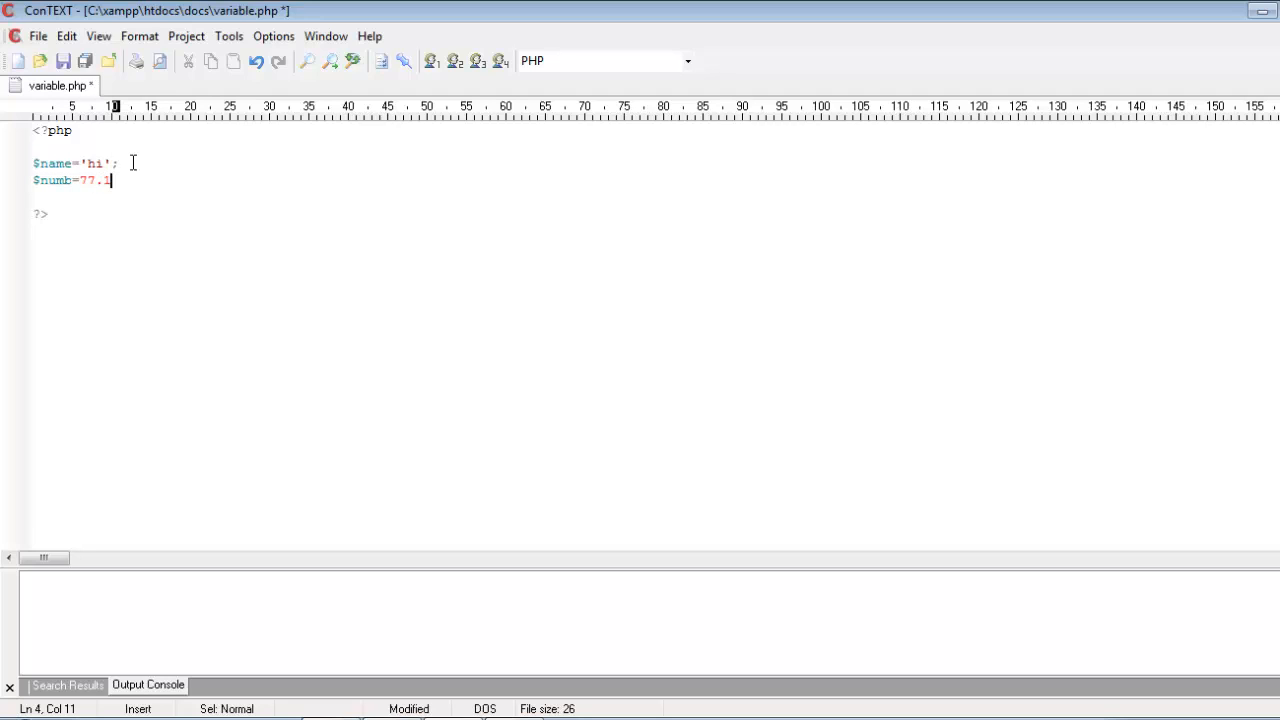
{"action": "key", "text": "BackSpace"}
{"action": "type", "text": ";"}
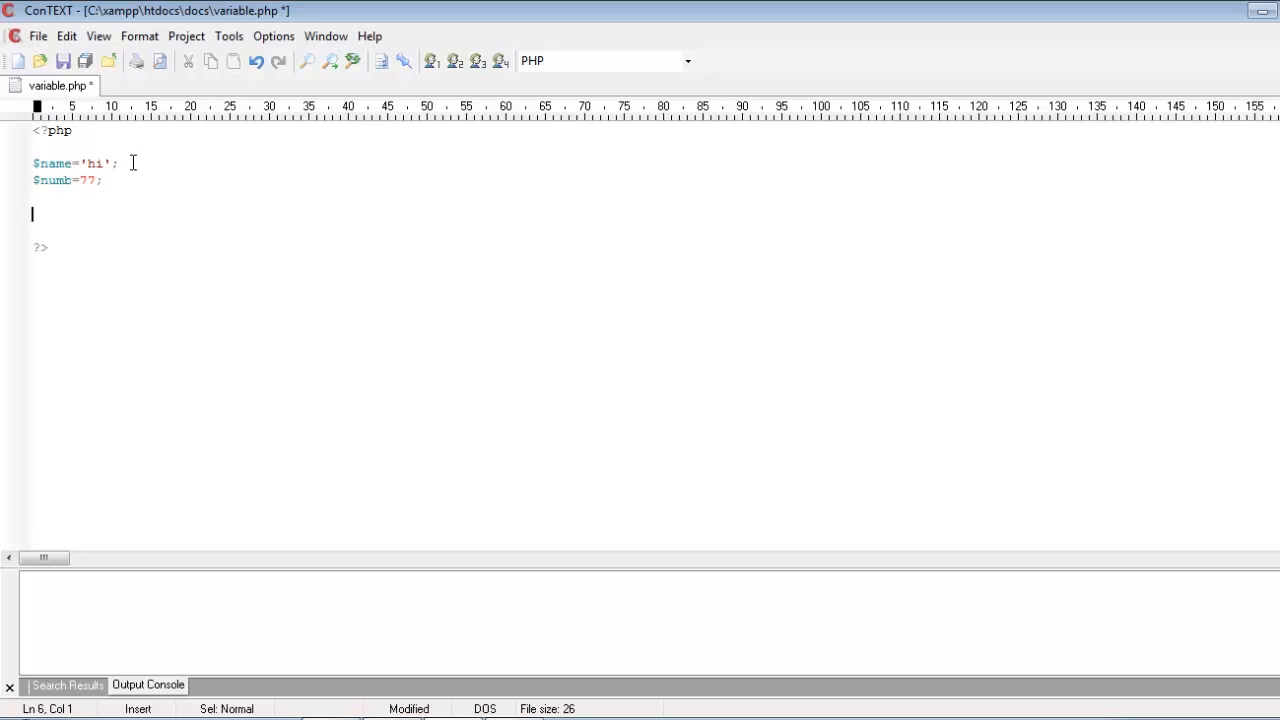
Declare $bool=false;, correcting the mistyped value, and start a blank line below
{"action": "type", "text": "$"}
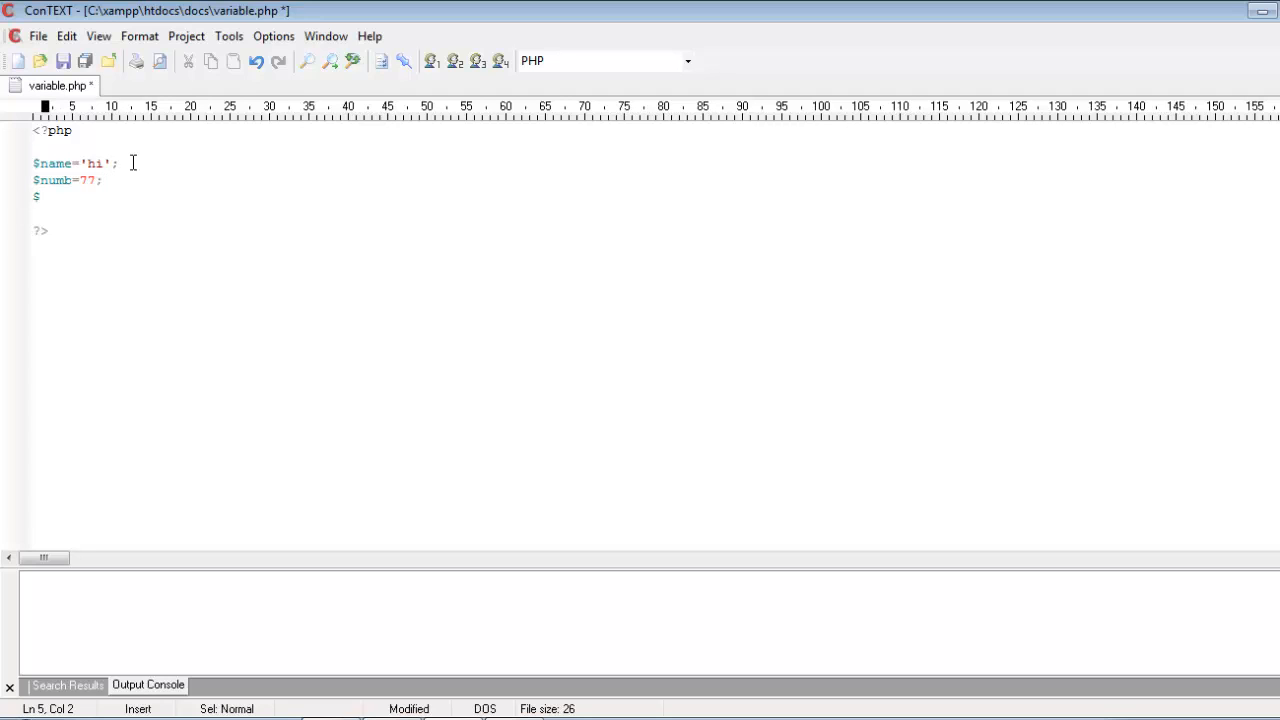
{"action": "type", "text": "bool="}
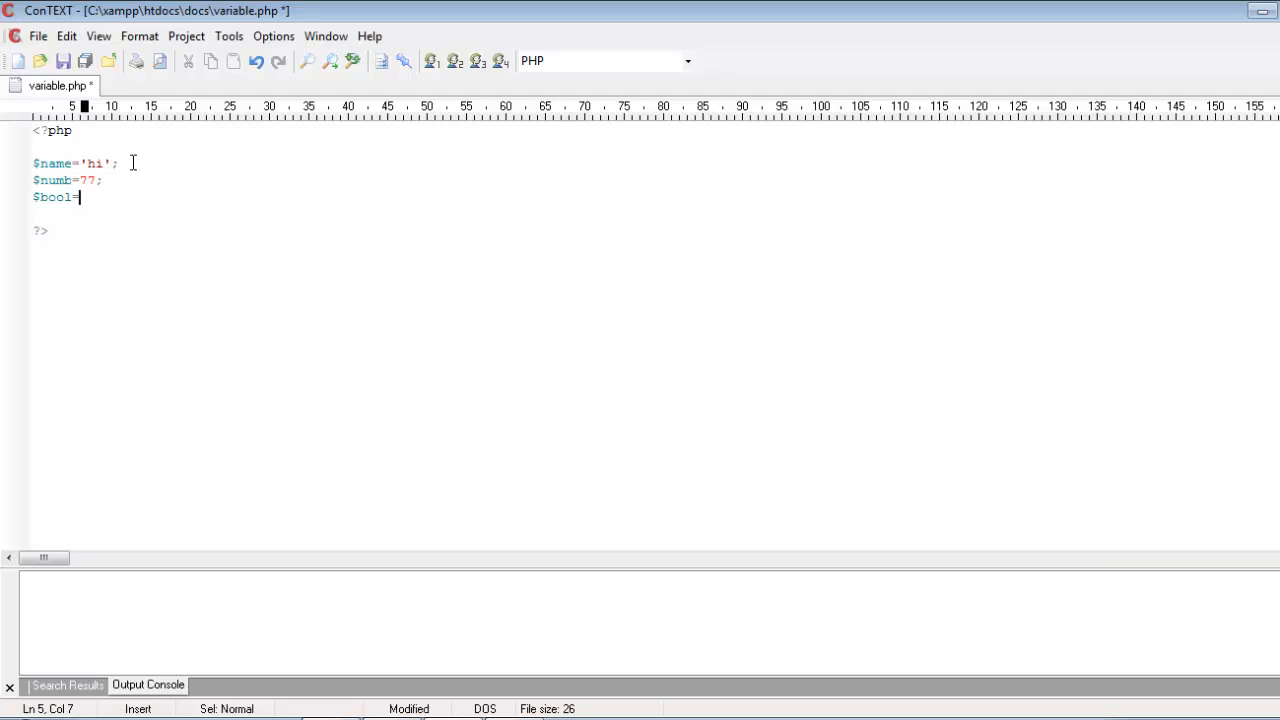
{"action": "type", "text": "tr"}
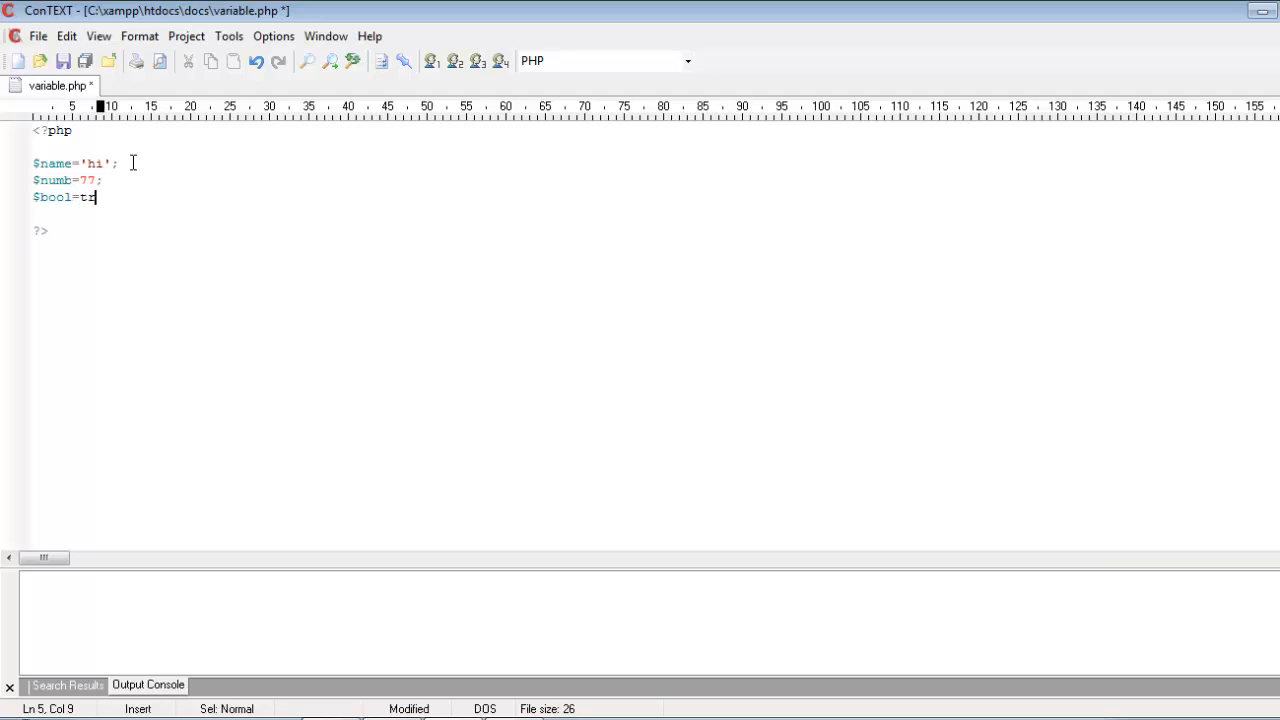
{"action": "key", "text": "backspace"}
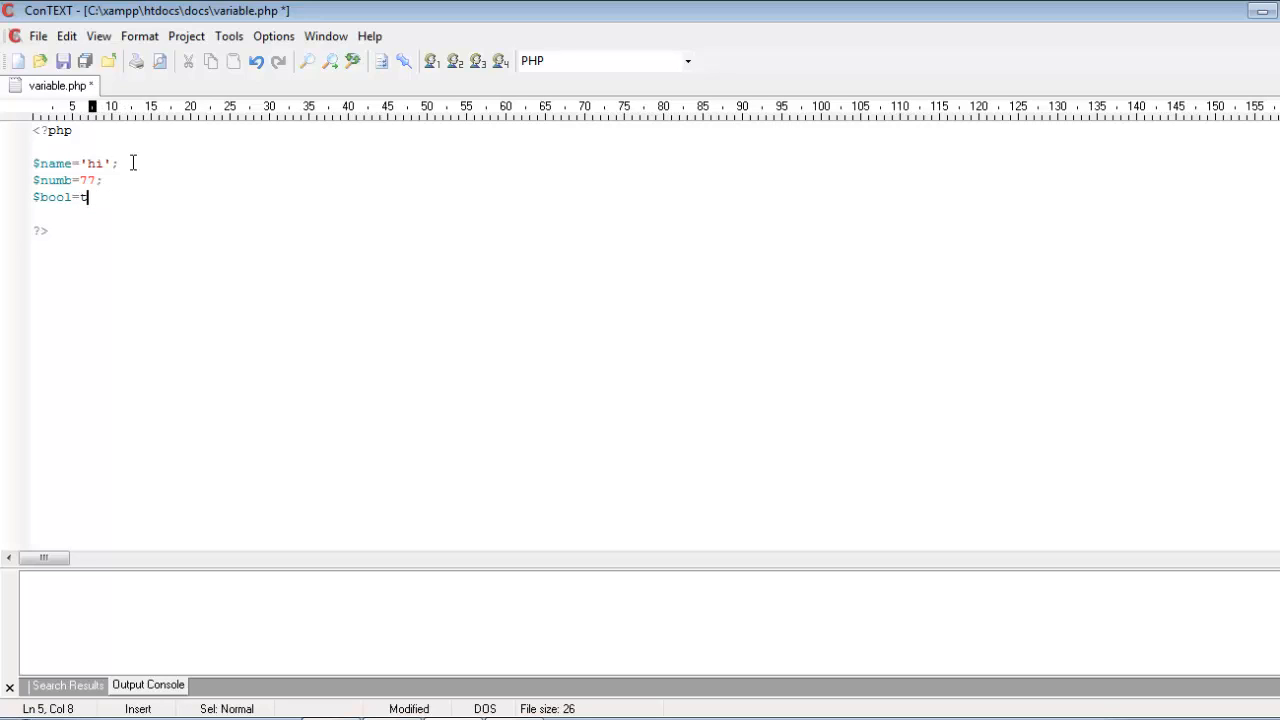
{"action": "type", "text": "al"}
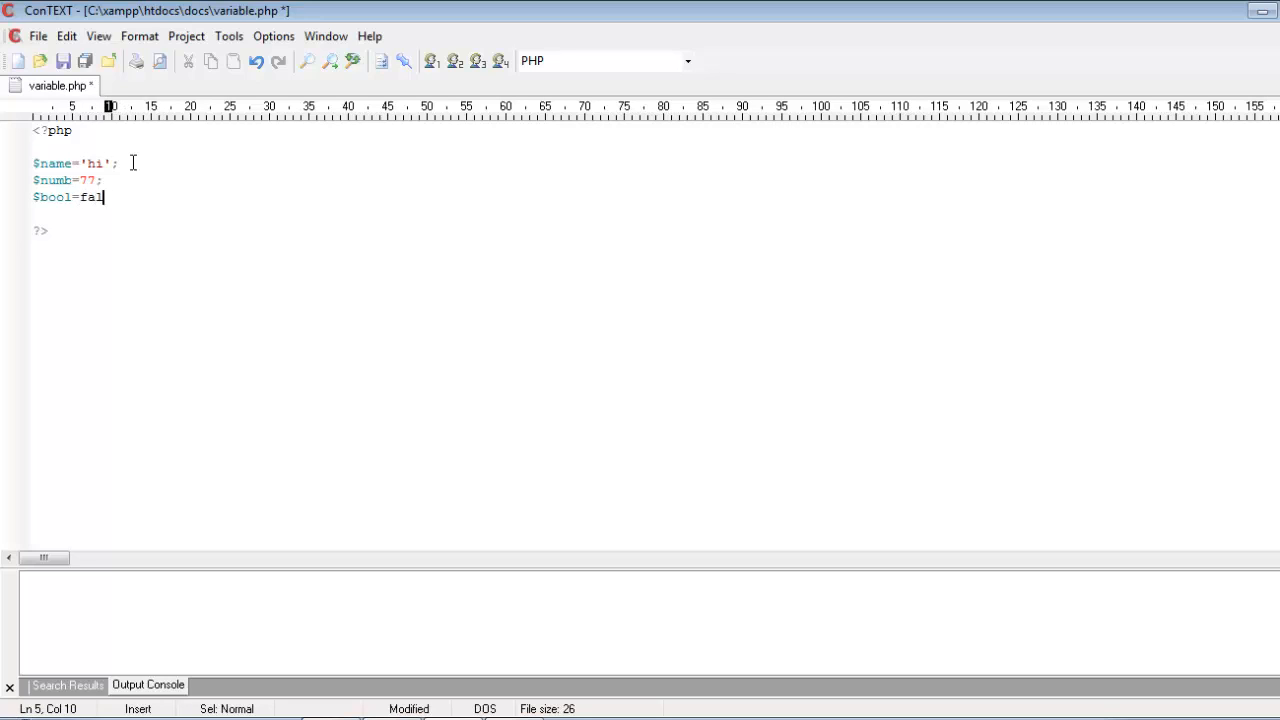
{"action": "type", "text": "se;"}
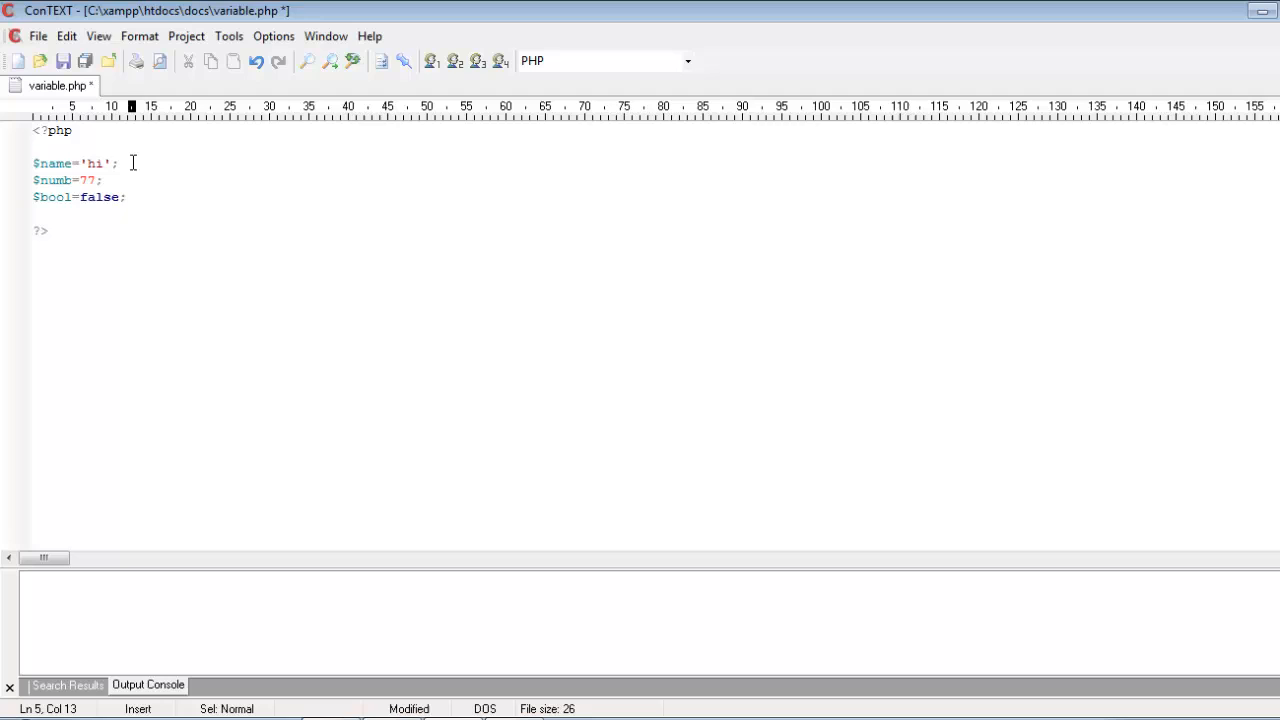
{"action": "left_click", "coordinate": [35, 163]}
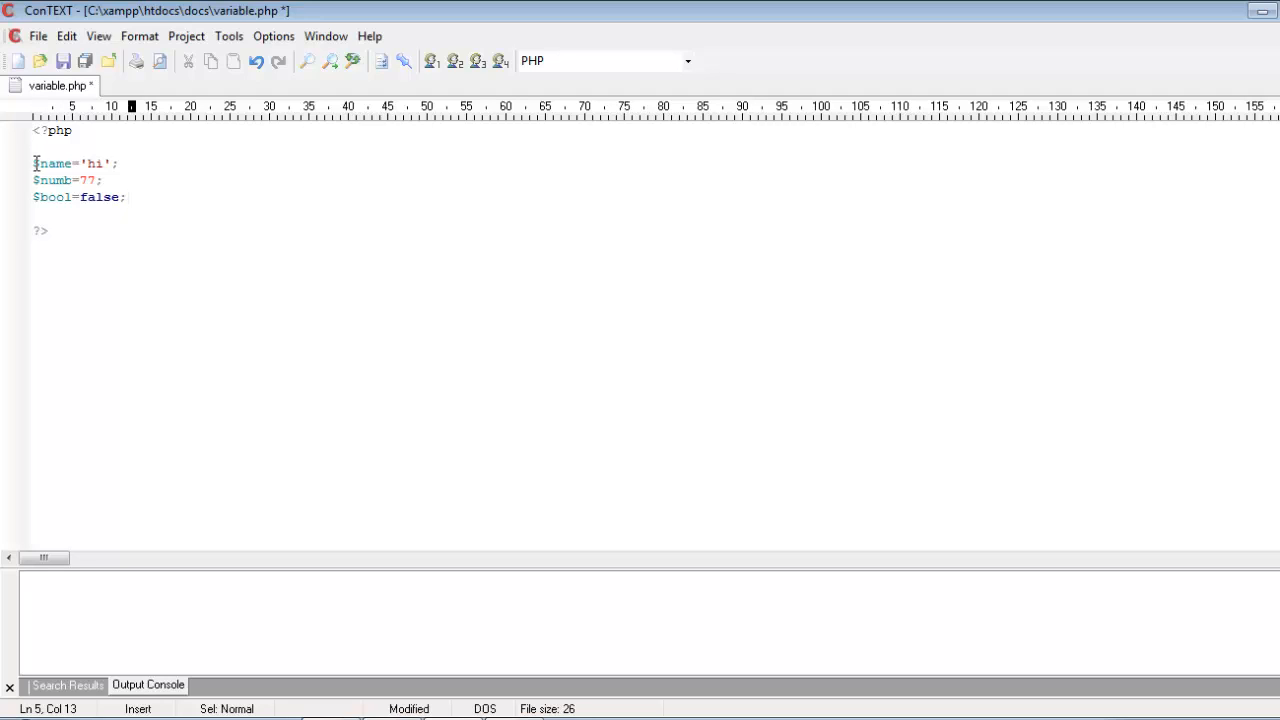
{"action": "left_click", "coordinate": [125, 197]}
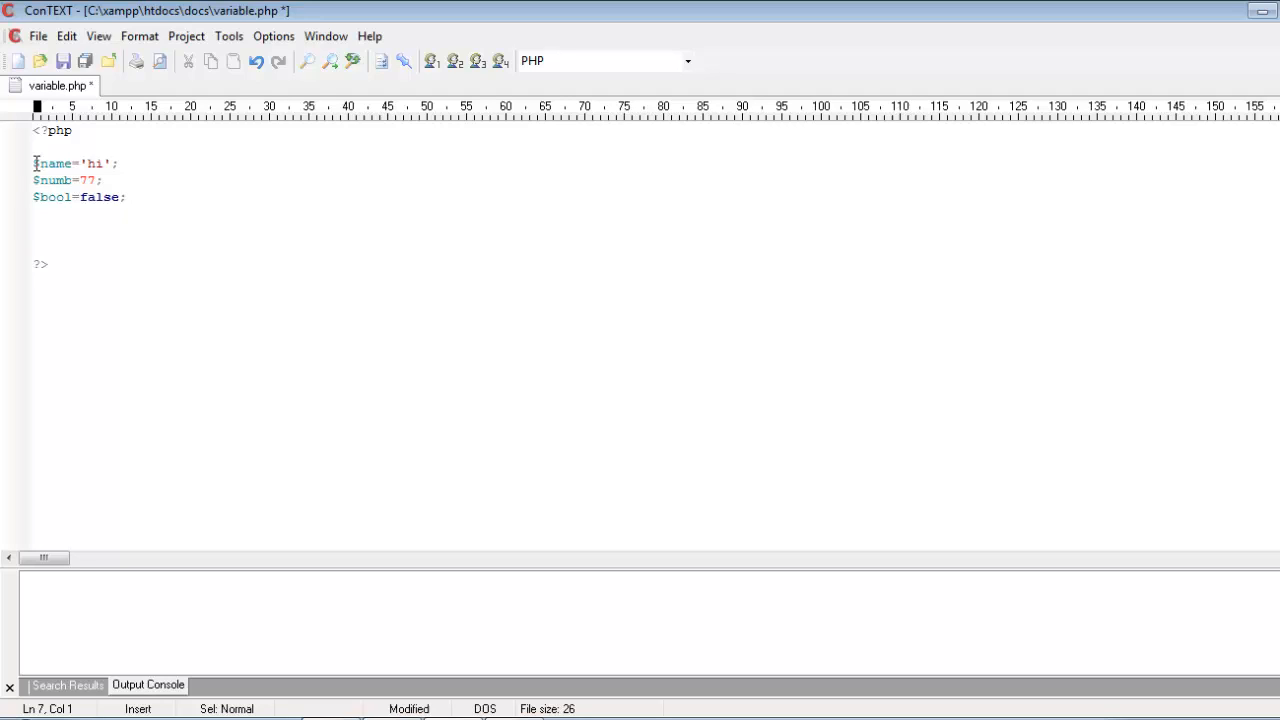
Add echo $name; and echo $numb; below the declarations and save the script
{"action": "type", "text": "ec"}
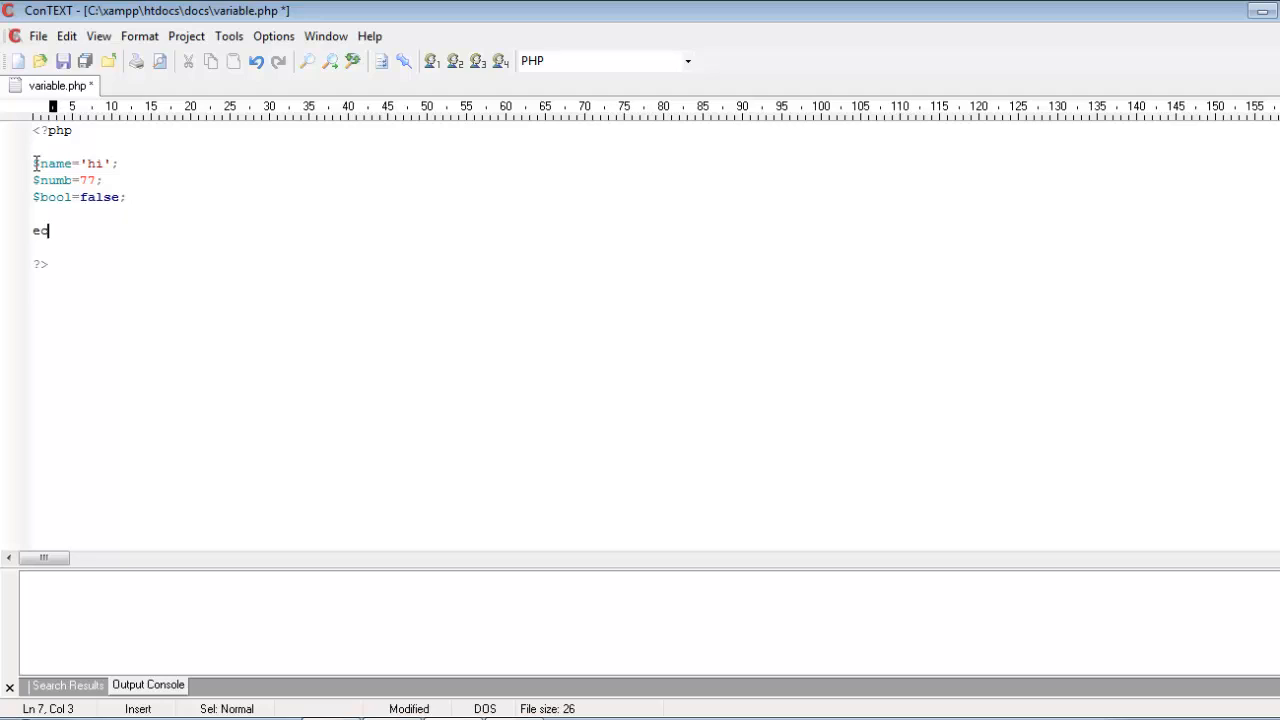
{"action": "type", "text": "cho"}
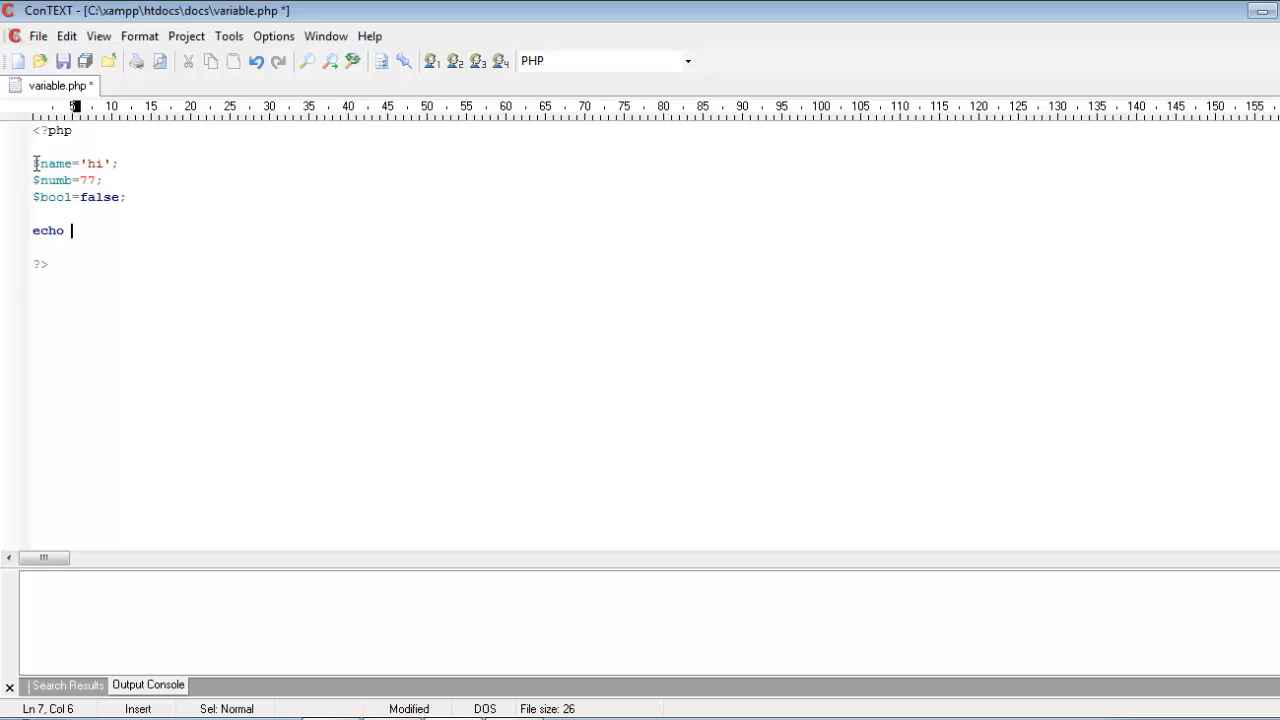
{"action": "type", "text": "$"}
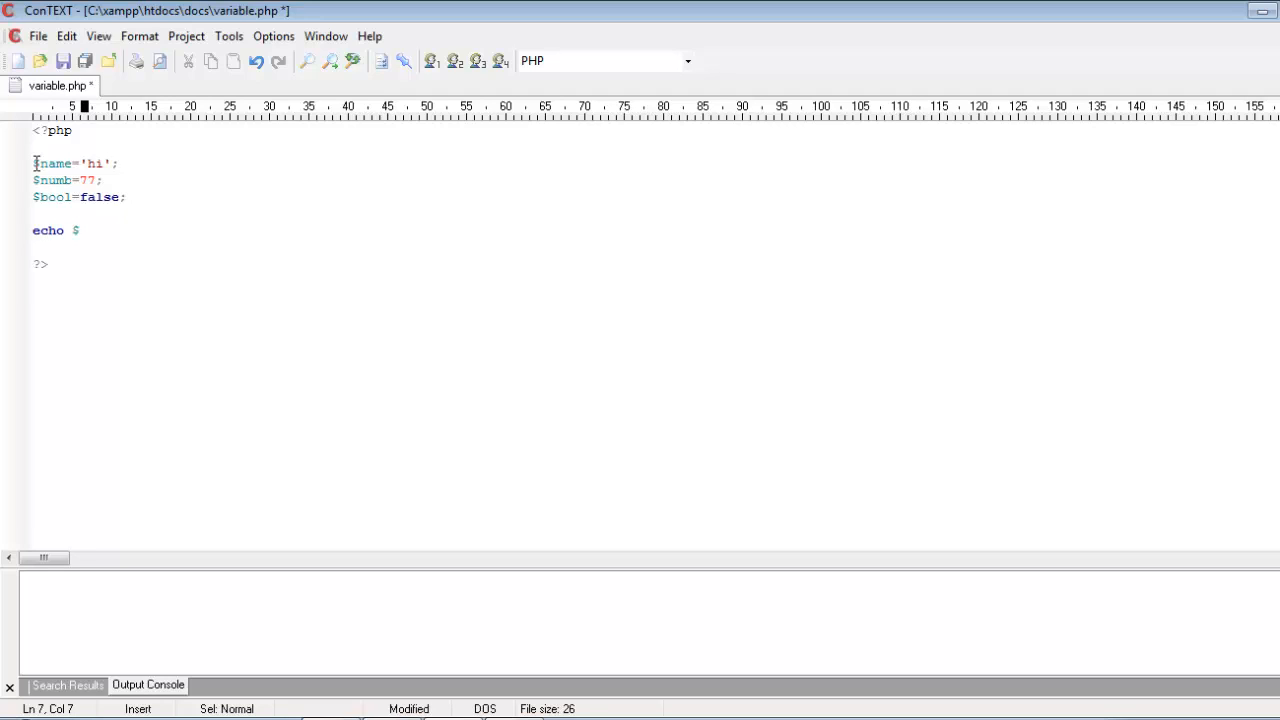
{"action": "type", "text": "name;"}
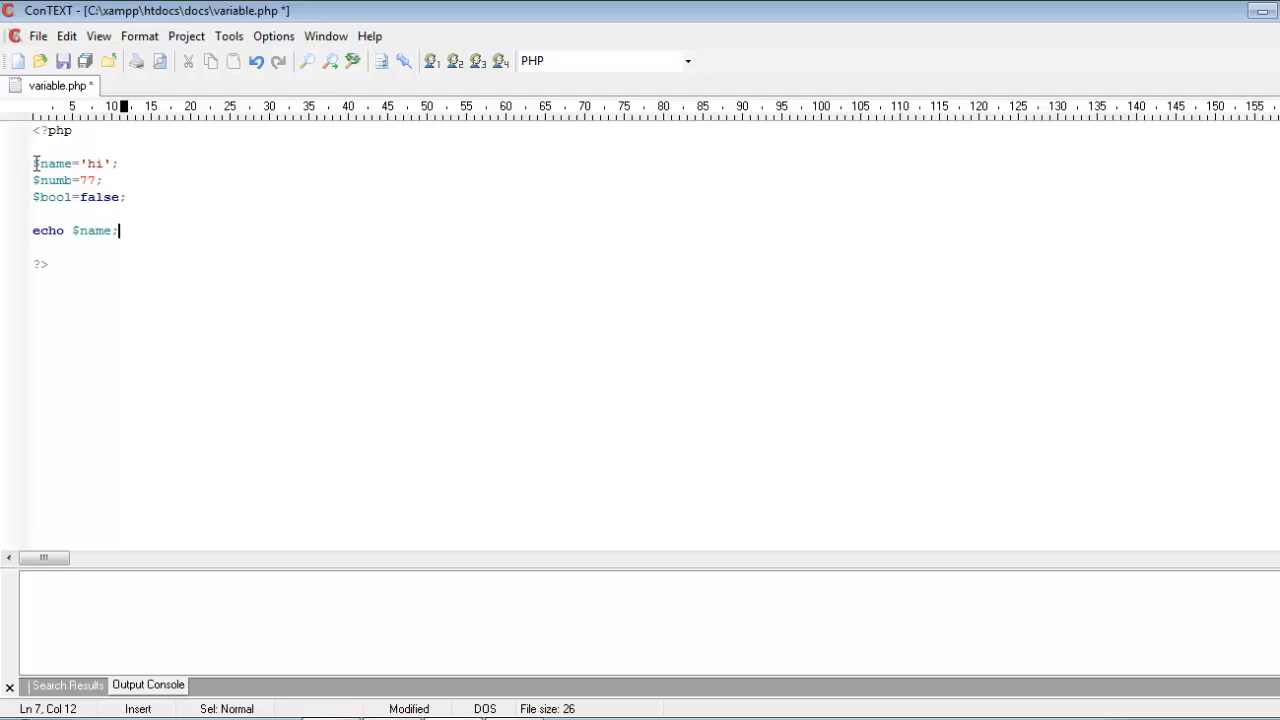
{"action": "key", "text": "Return"}
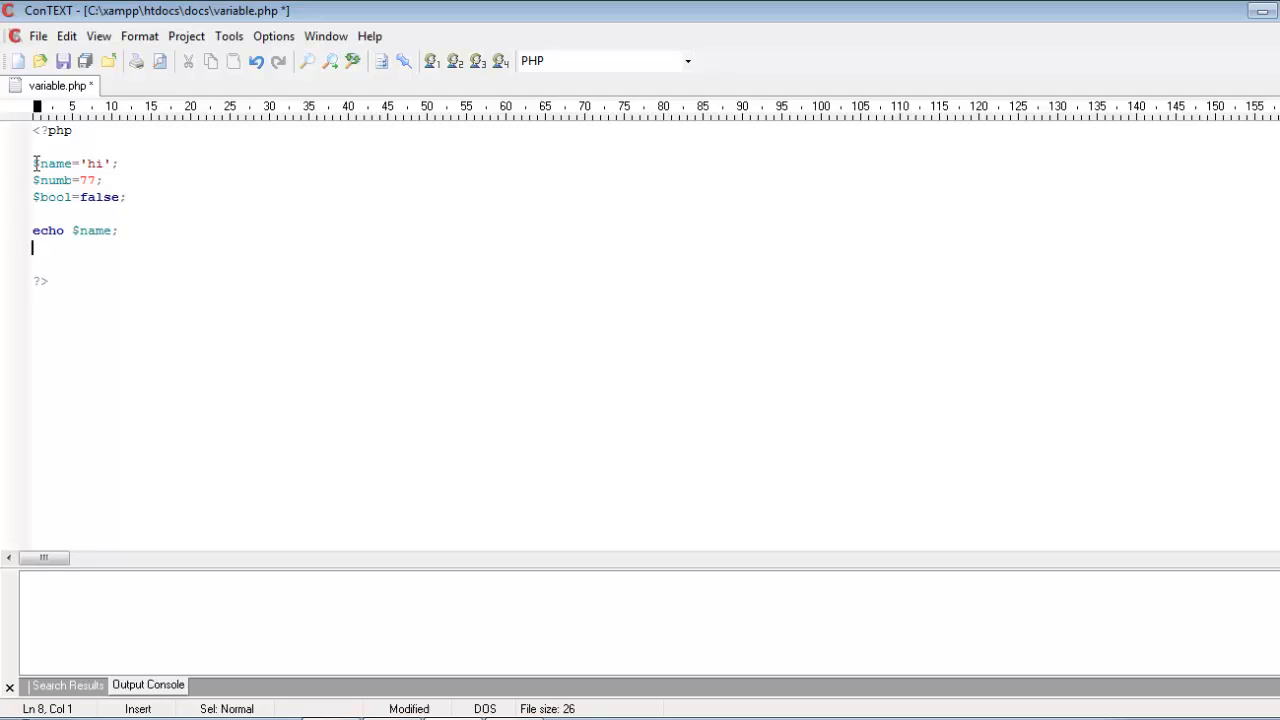
{"action": "type", "text": "echo"}
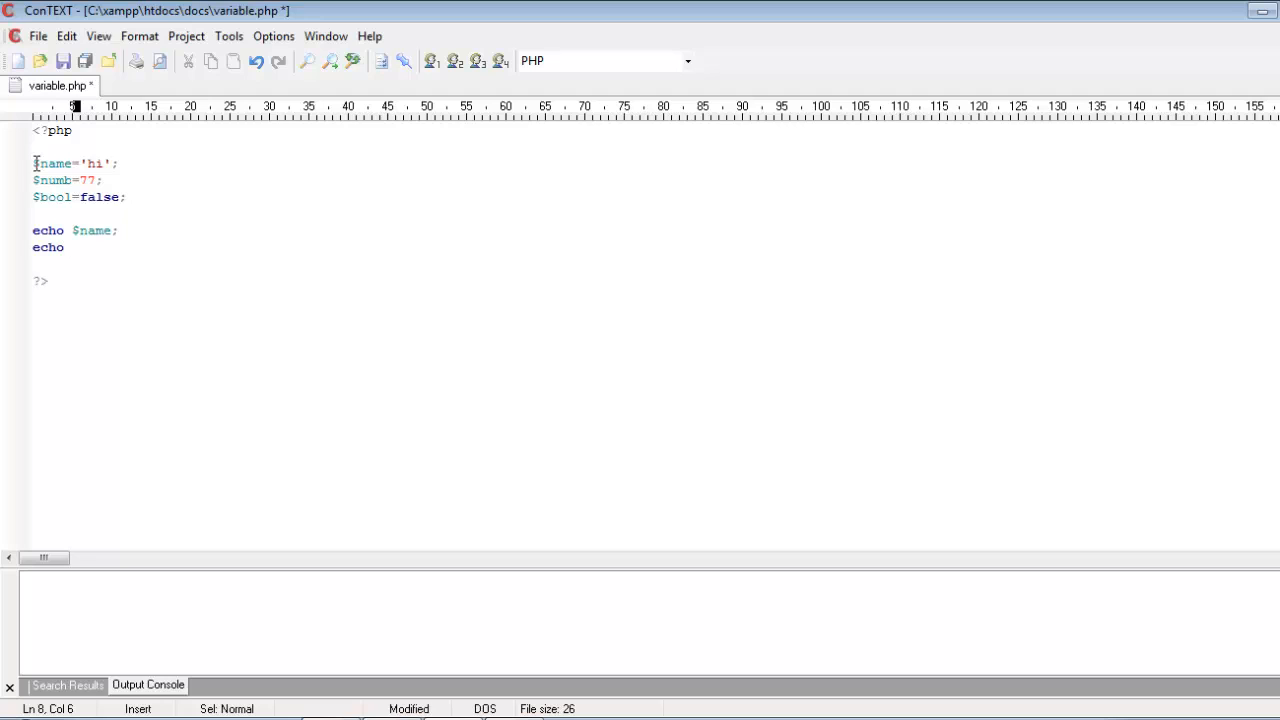
{"action": "type", "text": "$"}
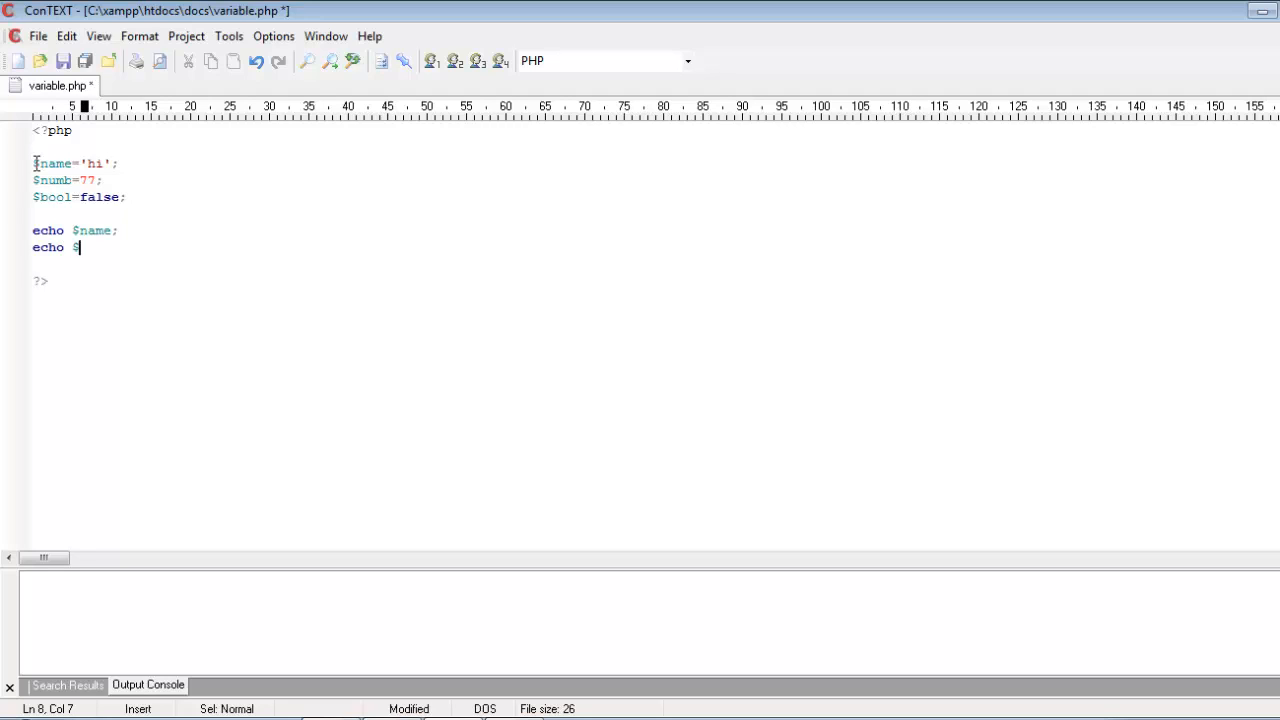
{"action": "type", "text": "numb;"}
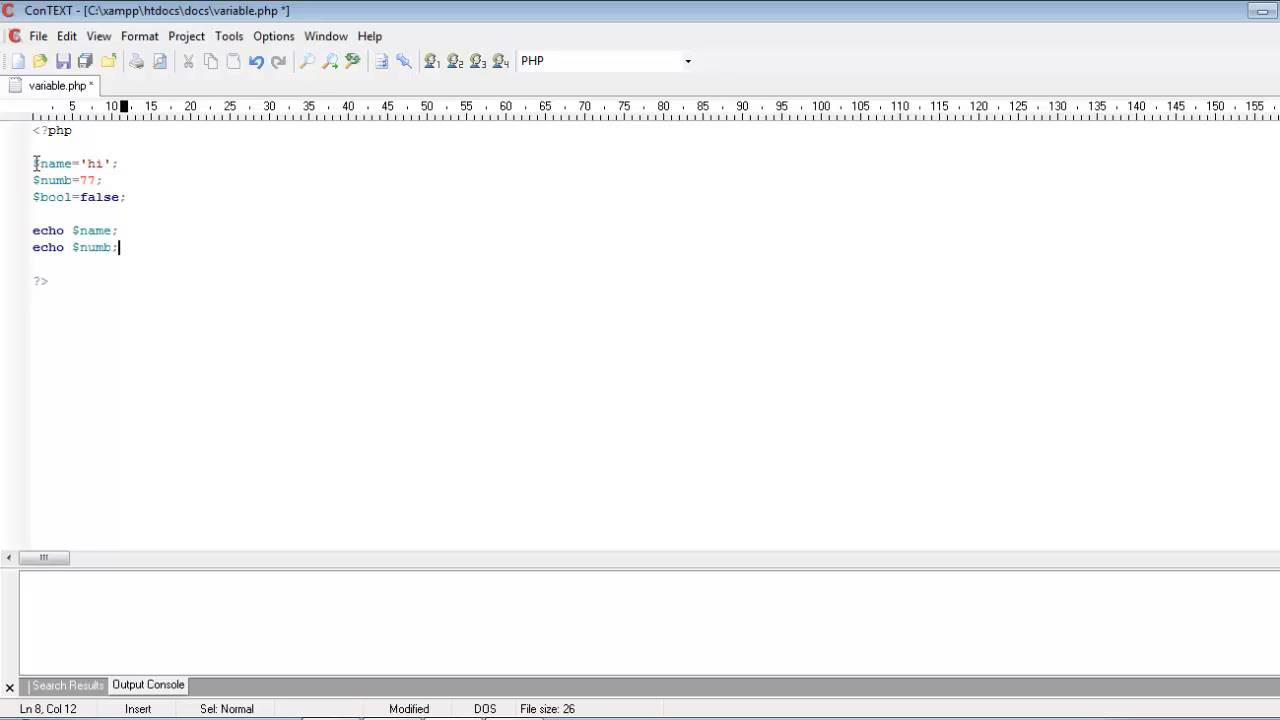
{"action": "key", "text": "ctrl+s"}
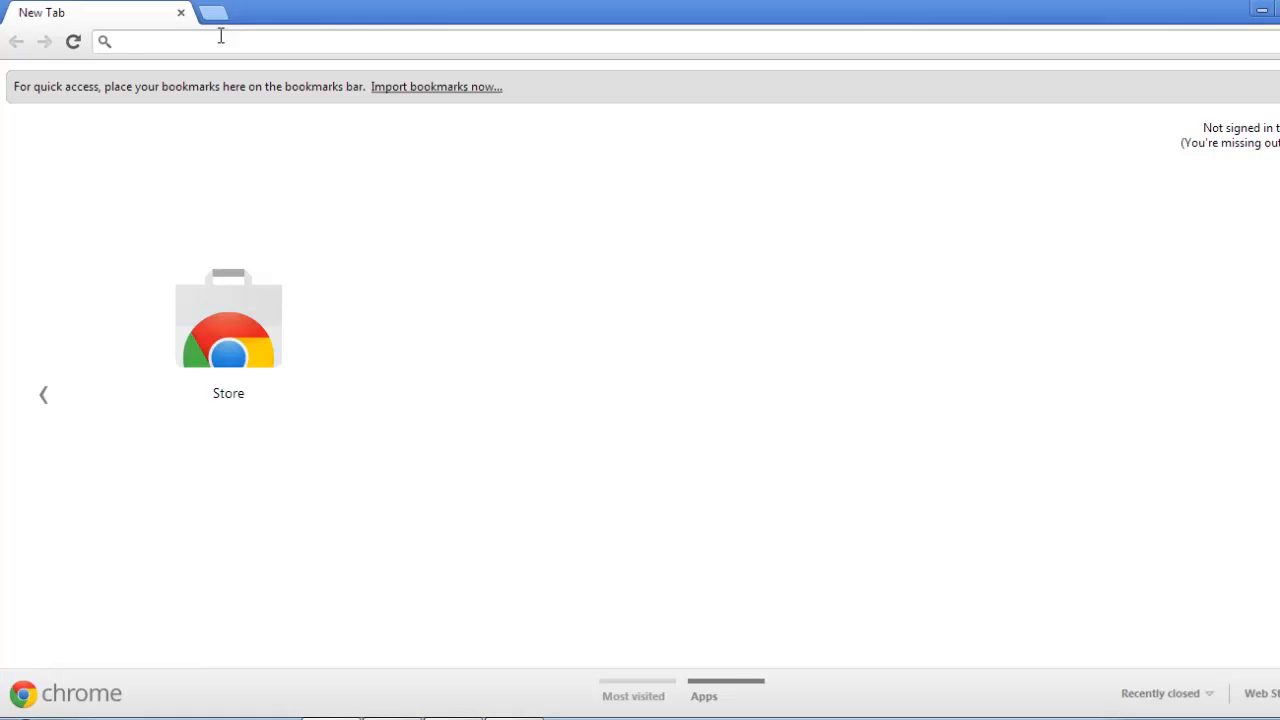
Load variable.php from localhost/docs in Chrome to check its output
{"action": "type", "text": "localhost/xampp"}
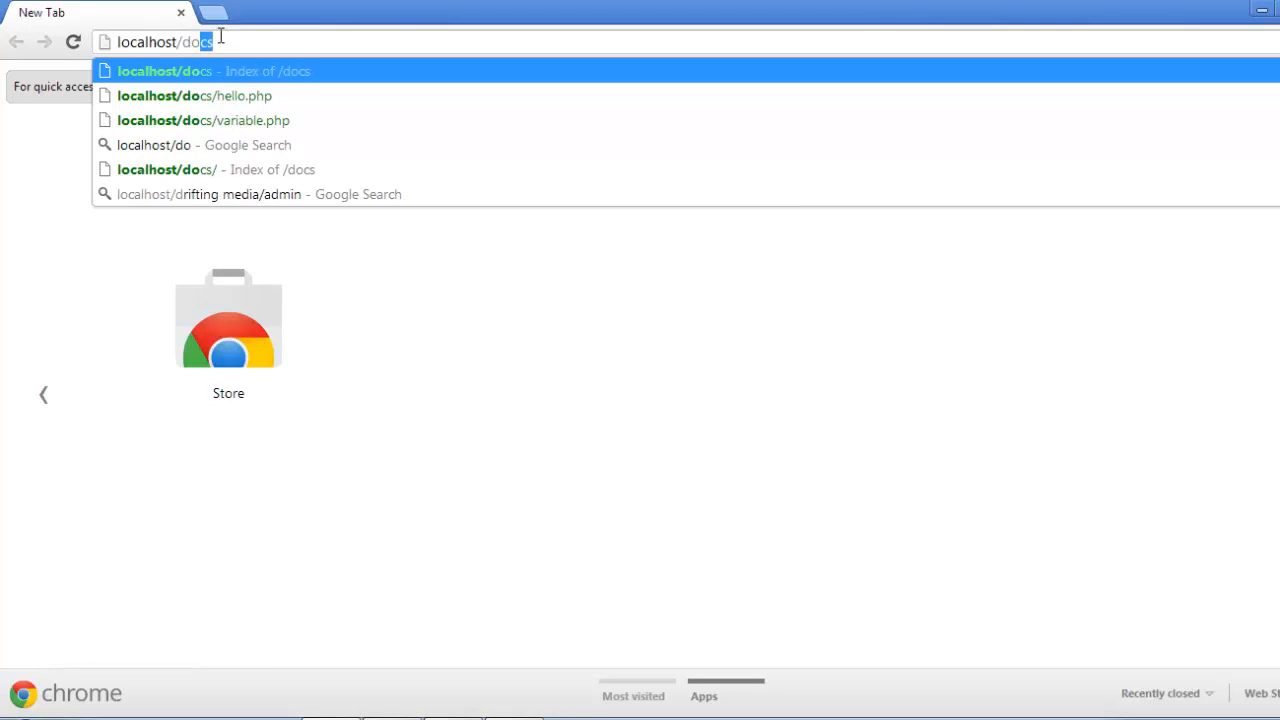
{"action": "left_click", "coordinate": [203, 120]}
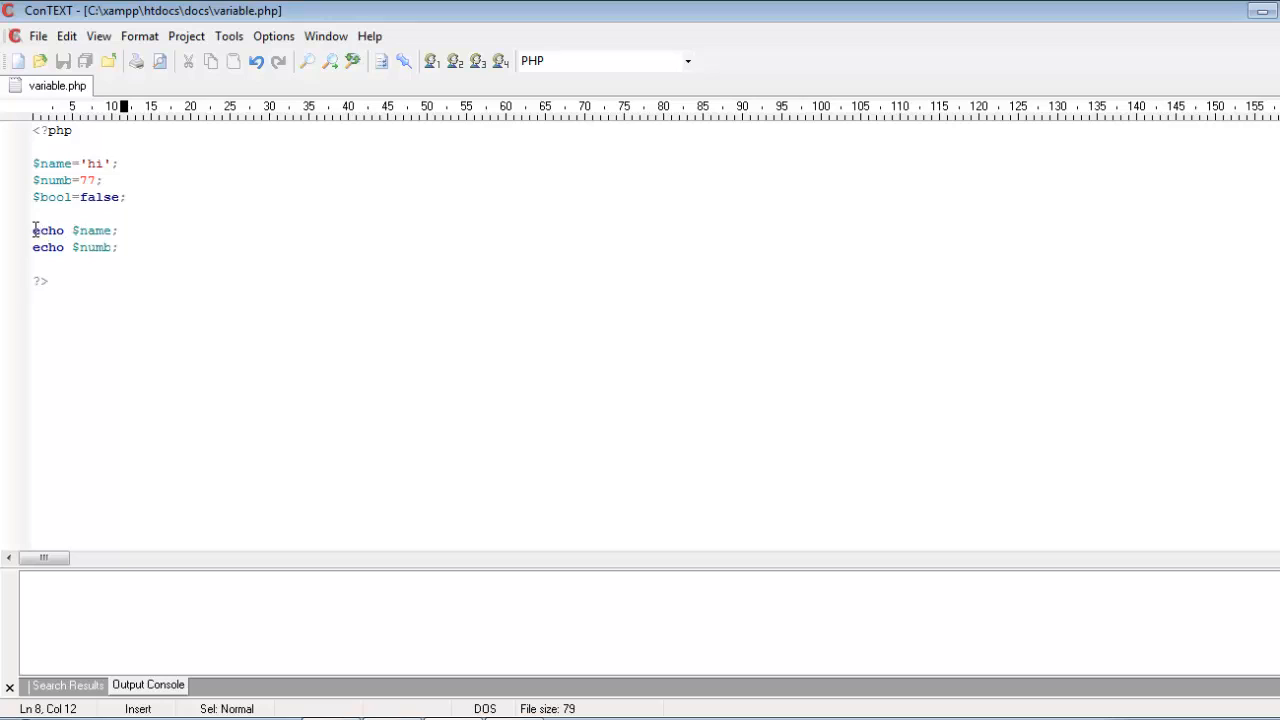
Delete $name; through $numb; and type 'hello world' as the single echo's text
{"action": "left_click", "coordinate": [71, 230]}
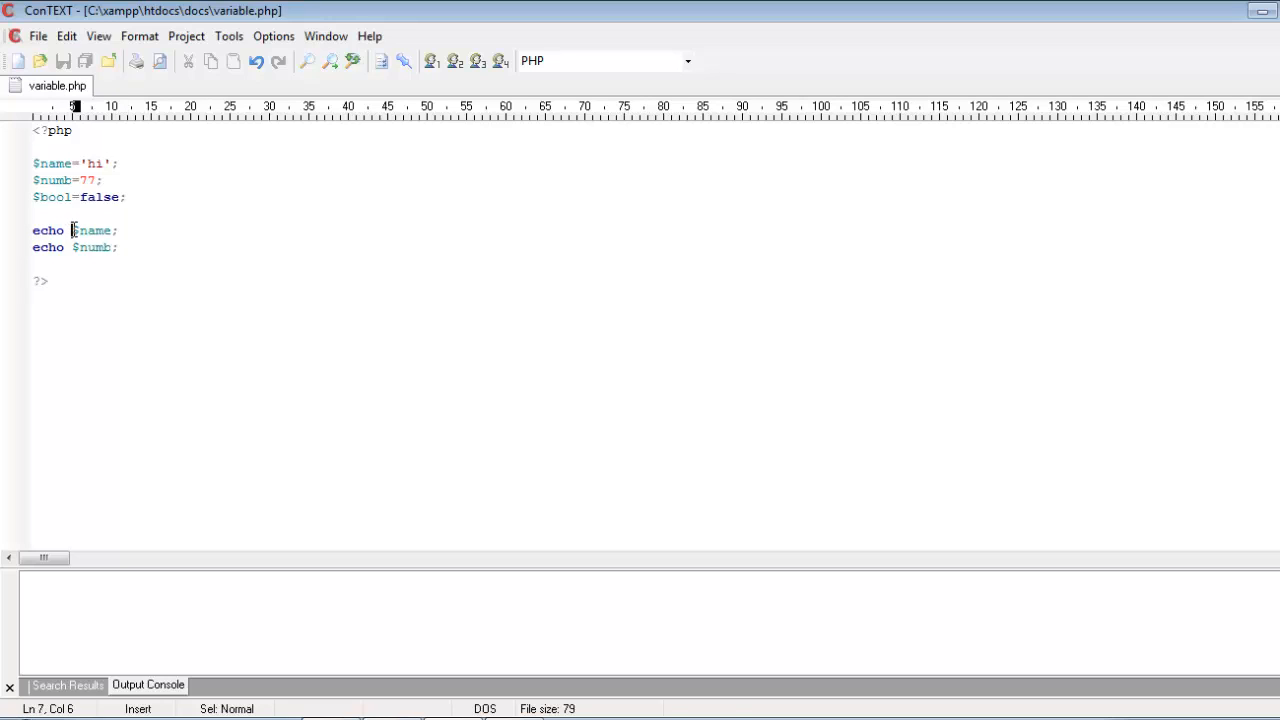
{"action": "left_click_drag", "start_coordinate": [100, 231], "coordinate": [120, 231]}
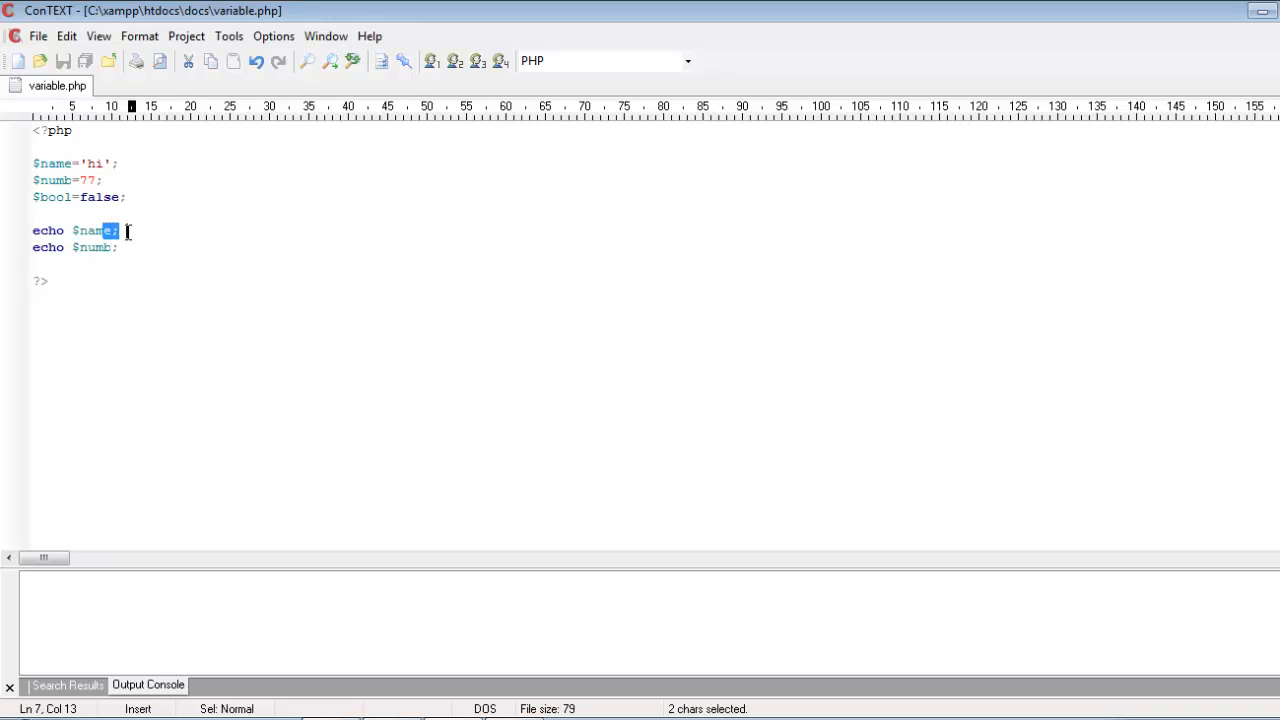
{"action": "left_click_drag", "start_coordinate": [122, 231], "coordinate": [113, 247]}
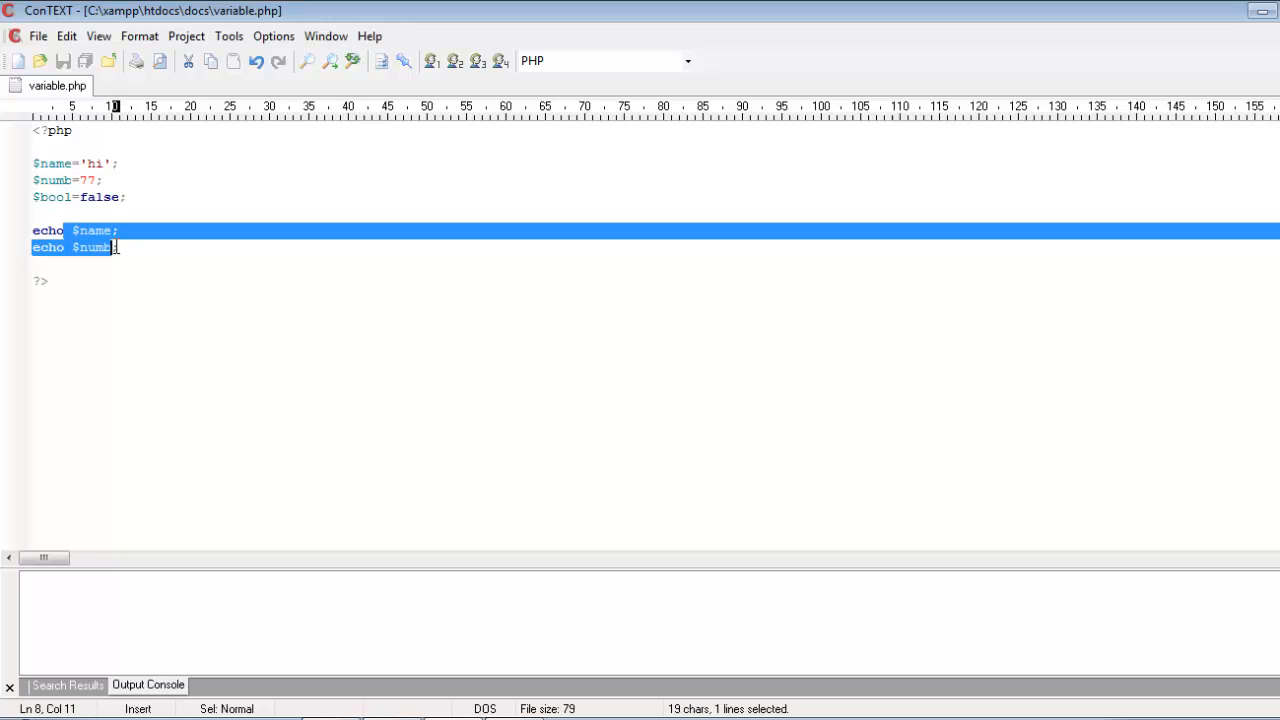
{"action": "key", "text": "Delete"}
{"action": "type", "text": "'"}
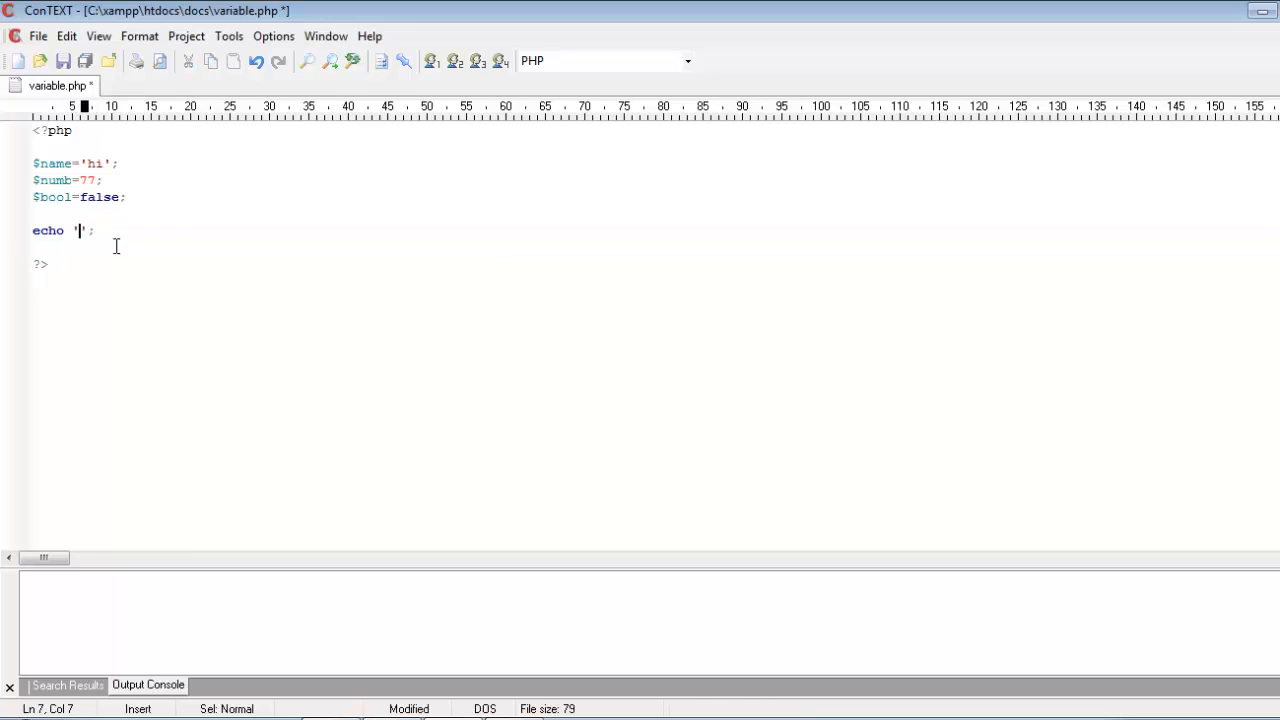
{"action": "type", "text": "hello w"}
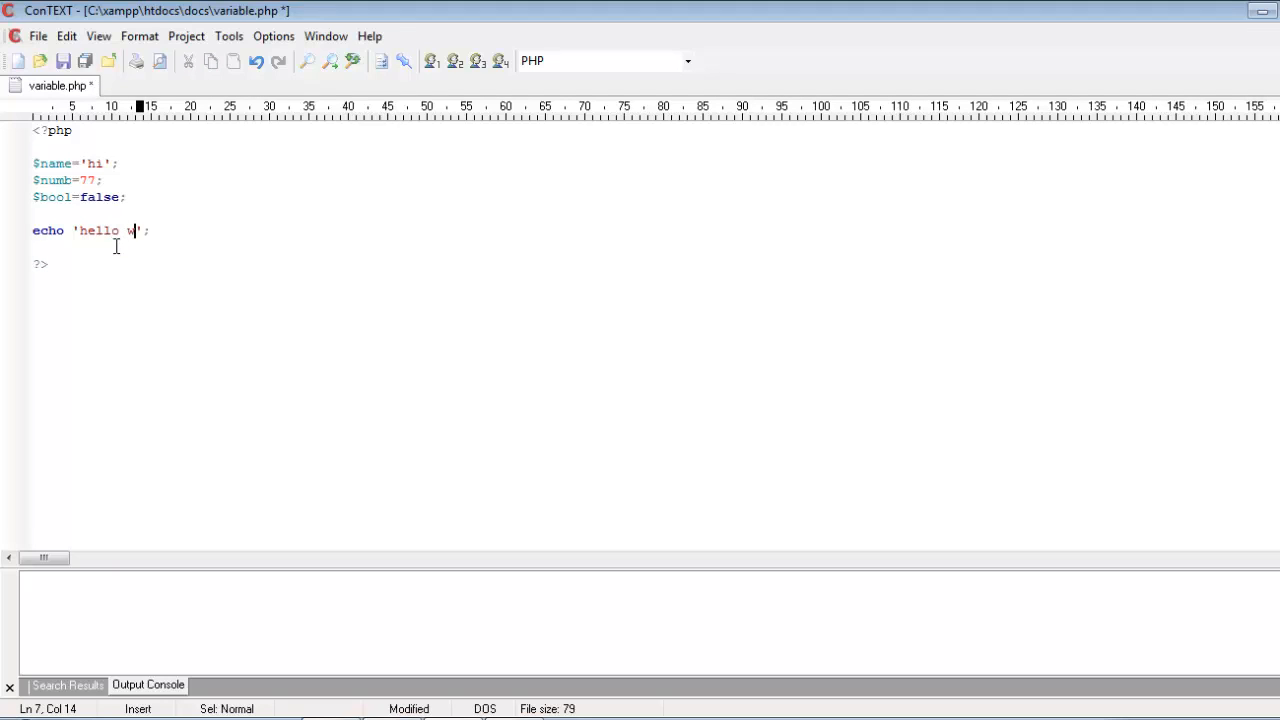
{"action": "type", "text": "orld"}
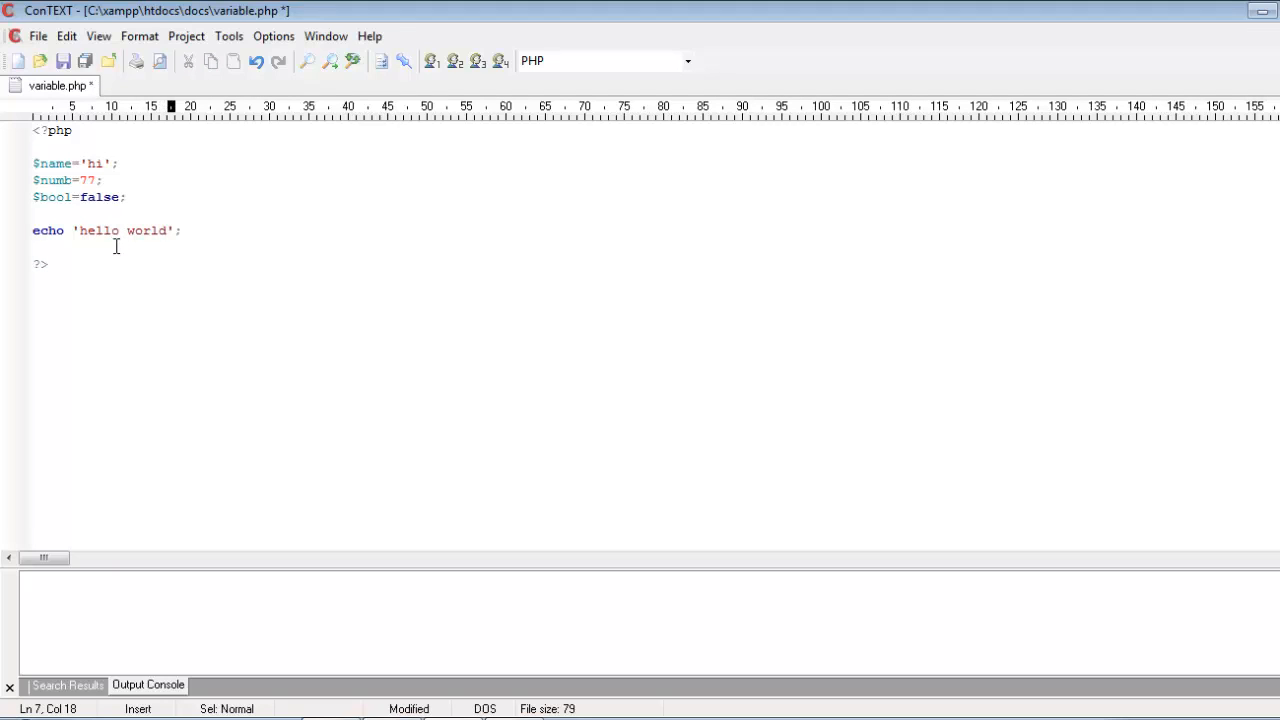
{"action": "left_click", "coordinate": [62, 61]}
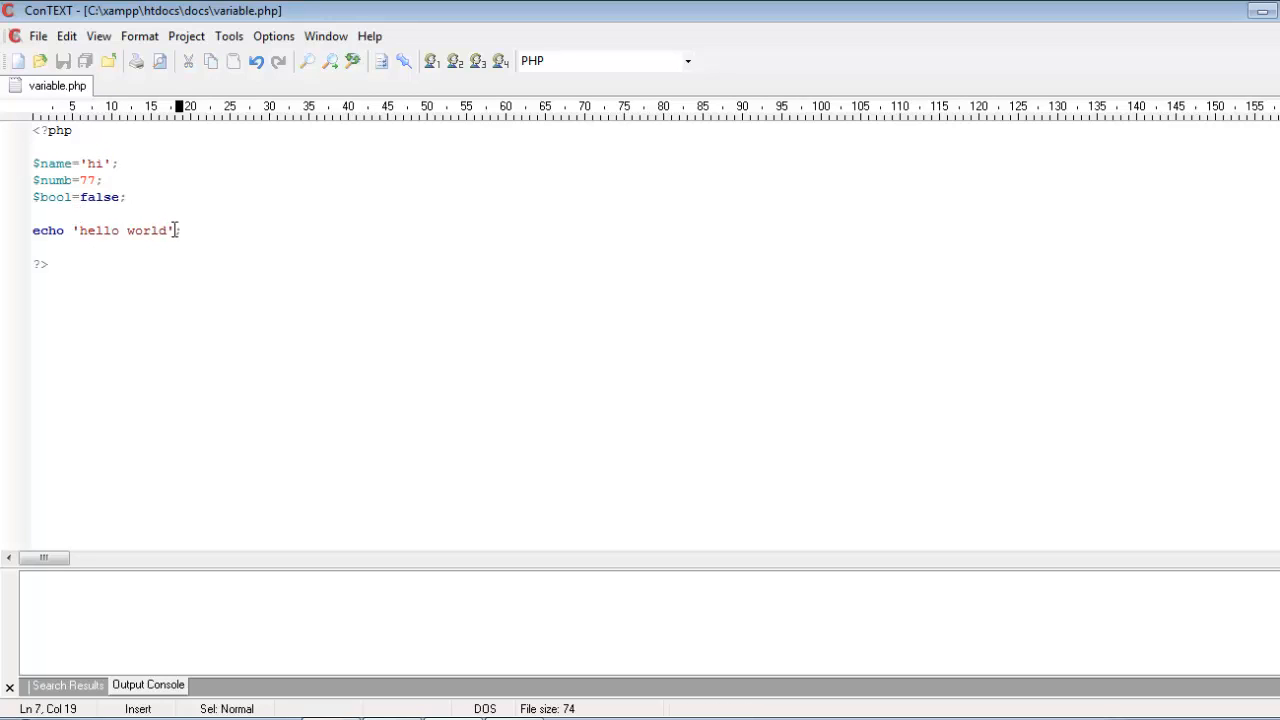
Concatenate $name after 'hello world' in the echo and insert '' before $name
{"action": "type", "text": ";"}
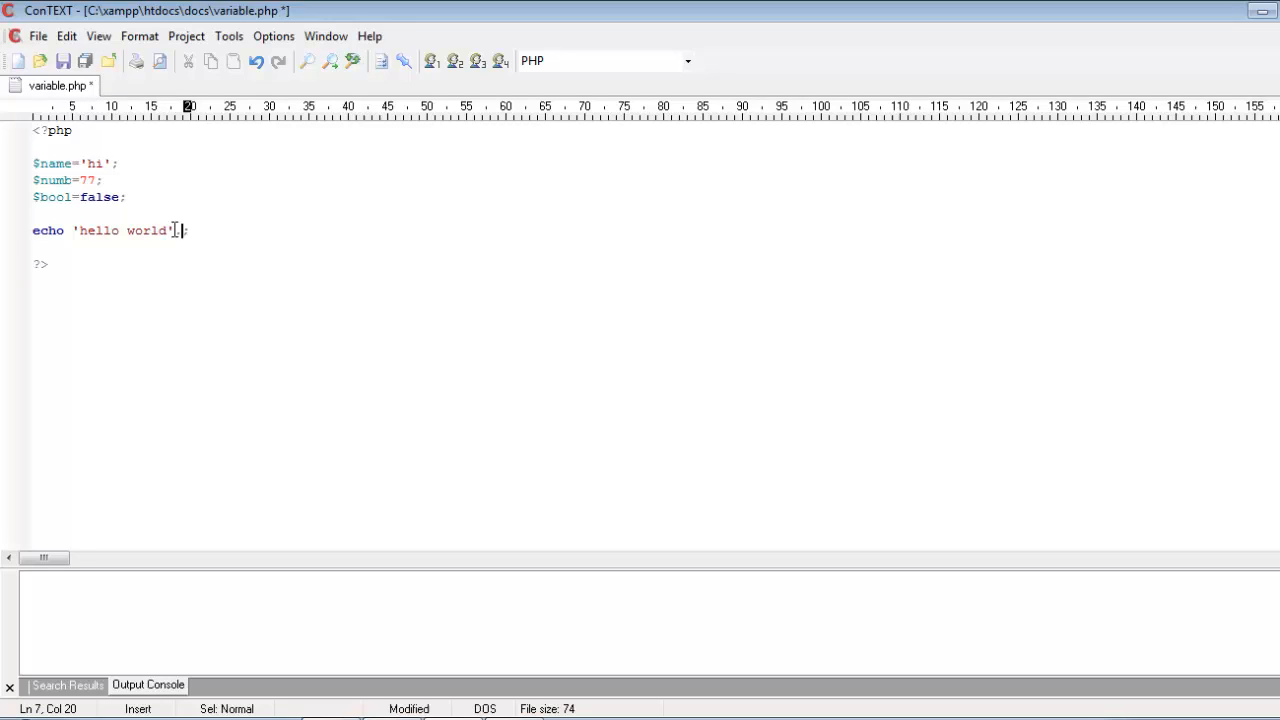
{"action": "type", "text": "$"}
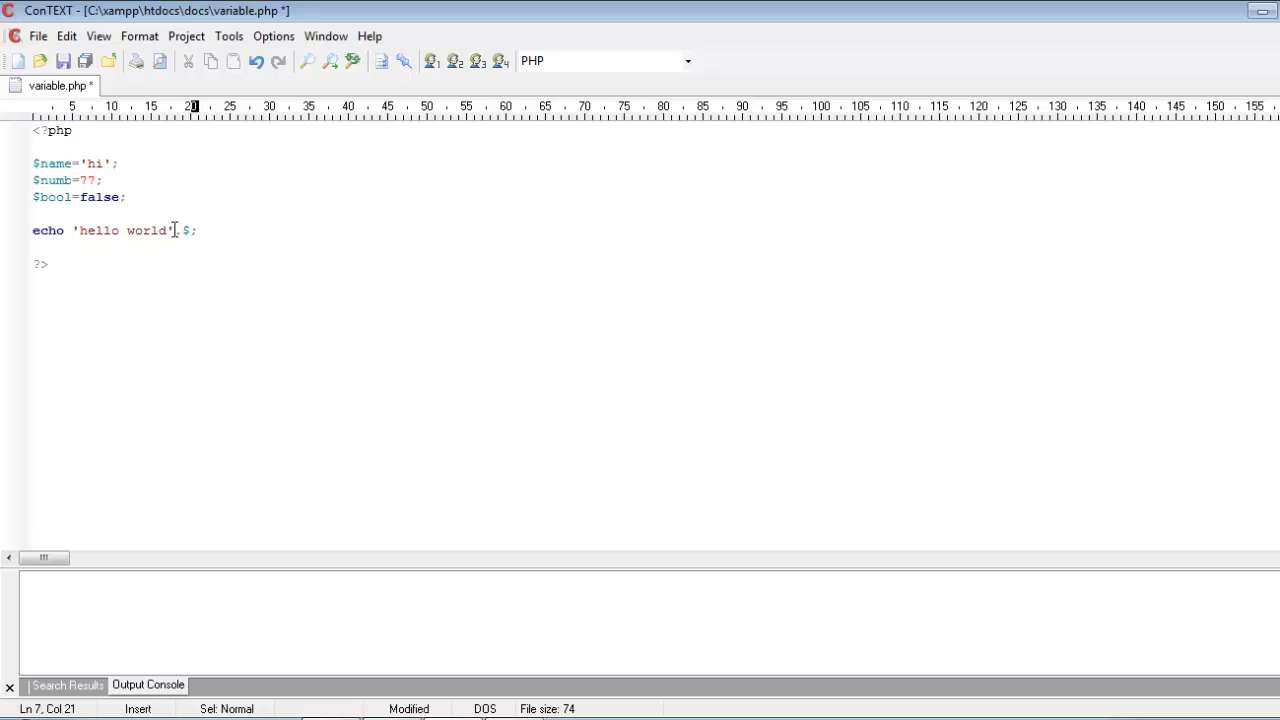
{"action": "type", "text": "name"}
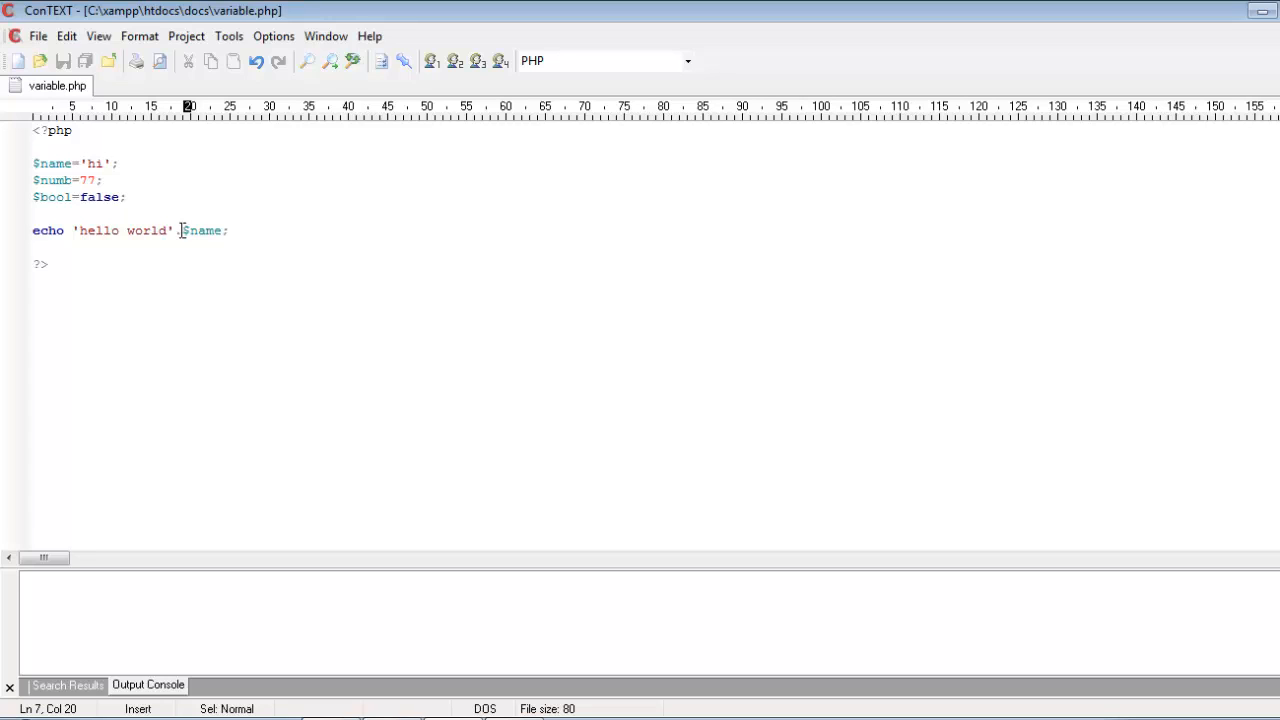
{"action": "type", "text": "''"}
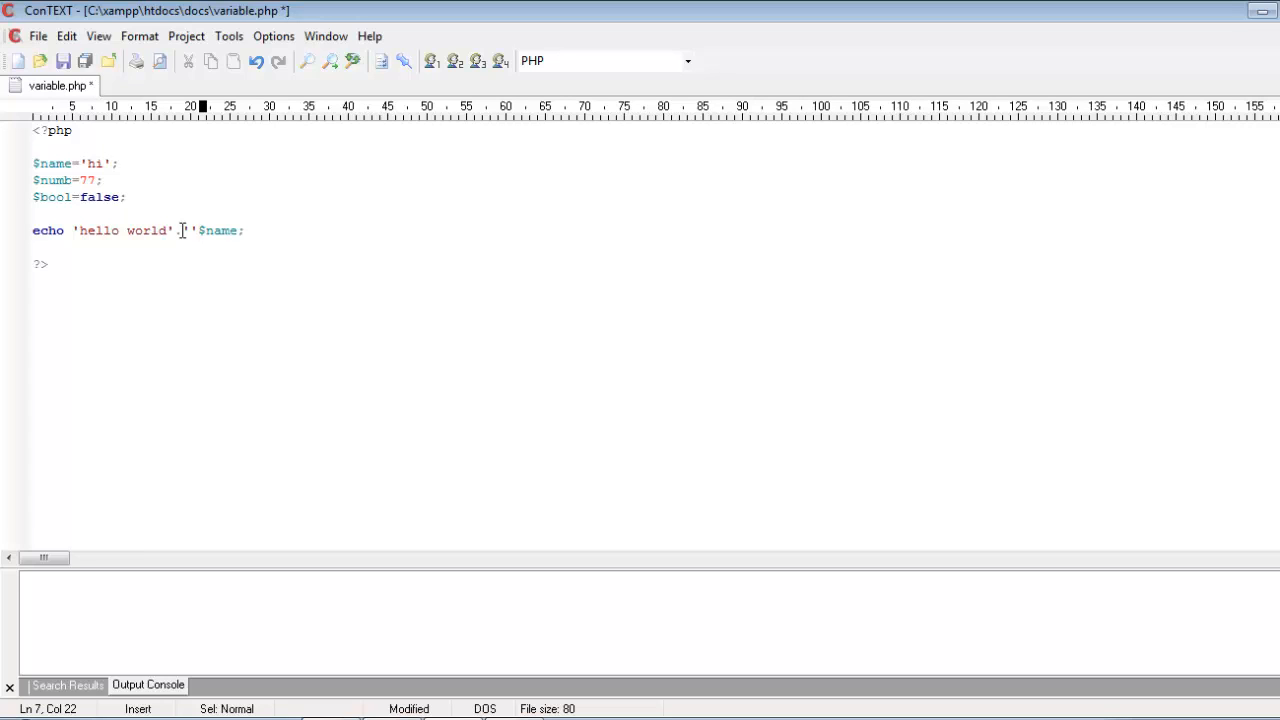